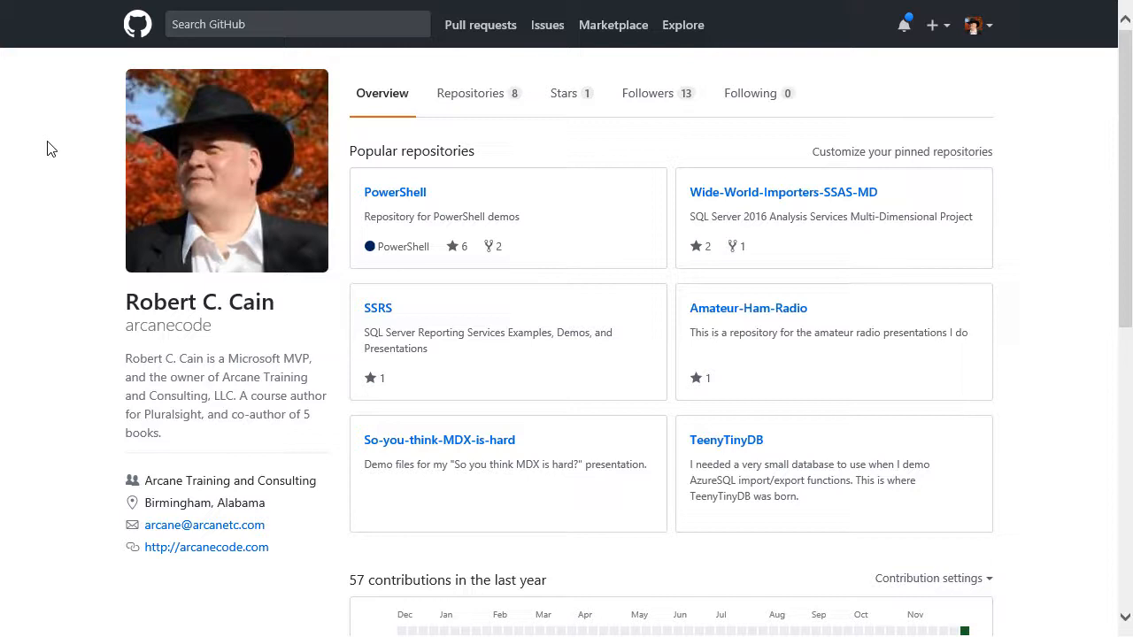
mouse_move(405, 105)
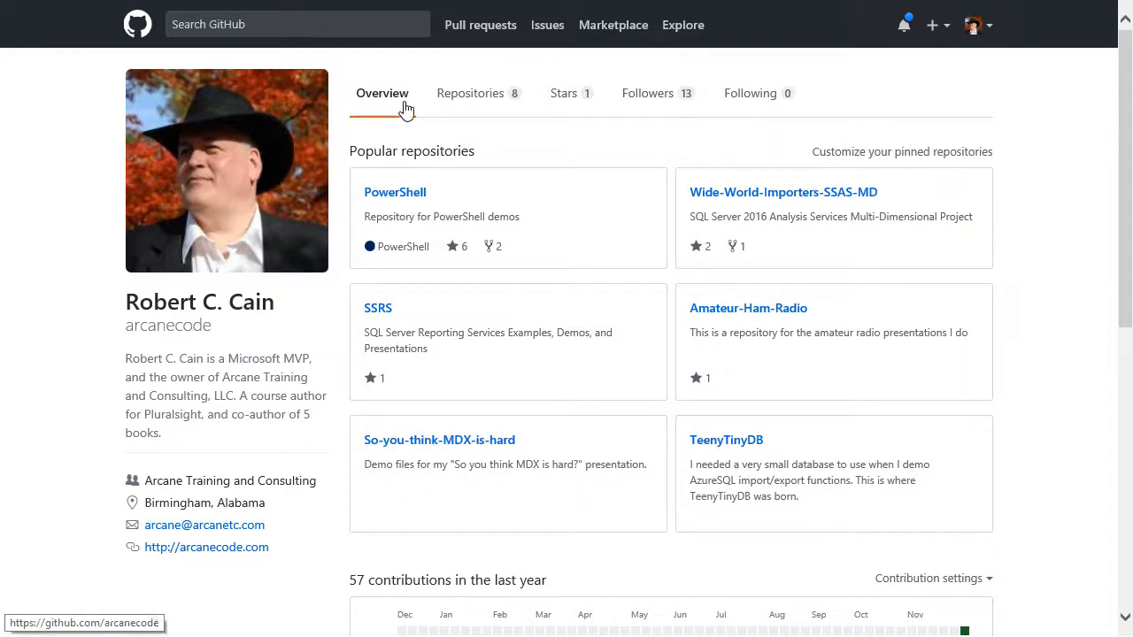
Browse to the YouTube repository's 'Creating Azure Resource Groups Safely with PowerShell' folder
left_click(470, 93)
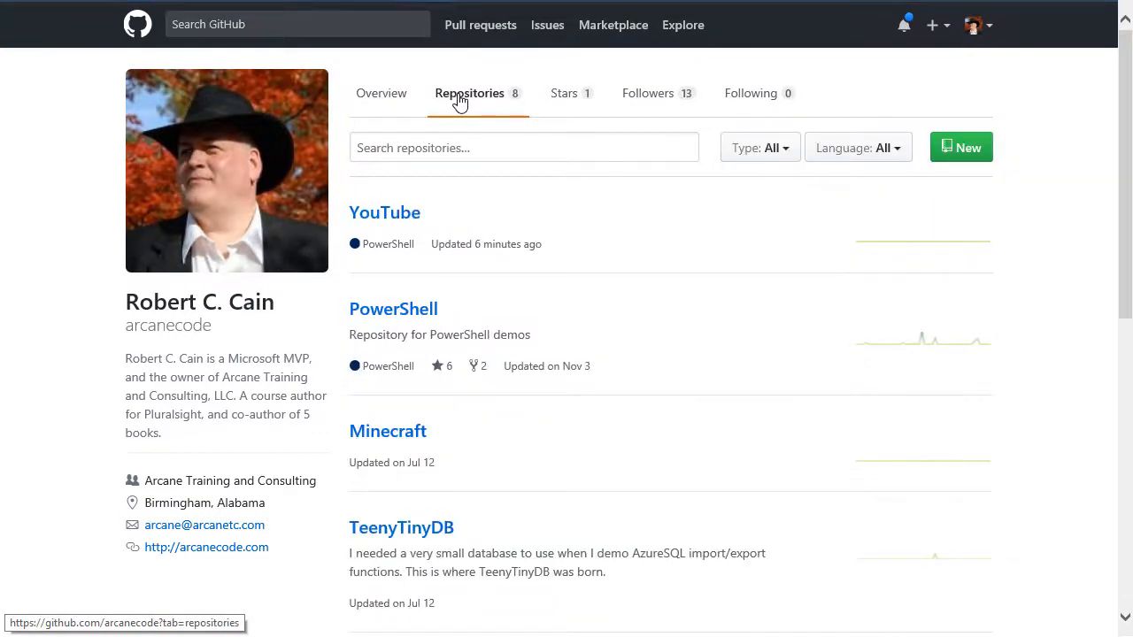
mouse_move(384, 212)
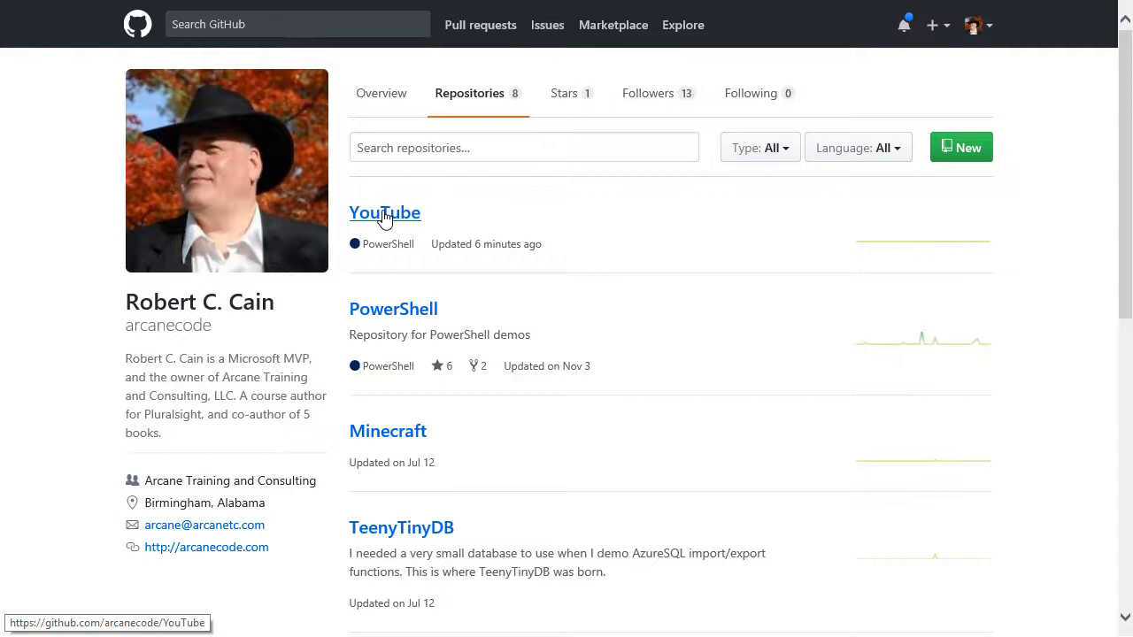
left_click(384, 212)
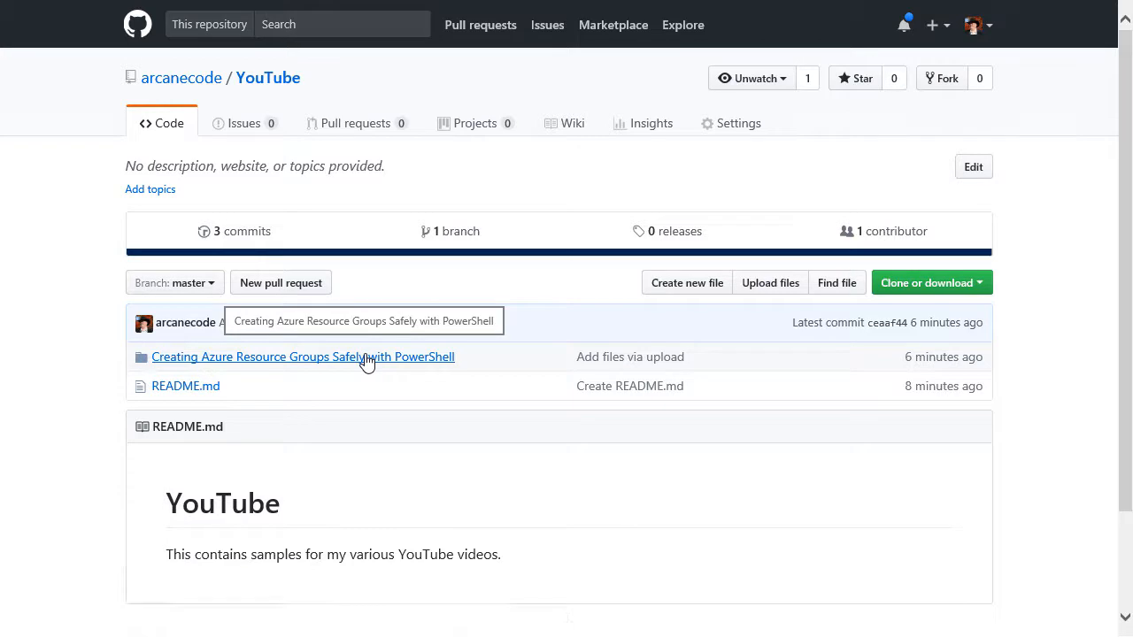
left_click(303, 357)
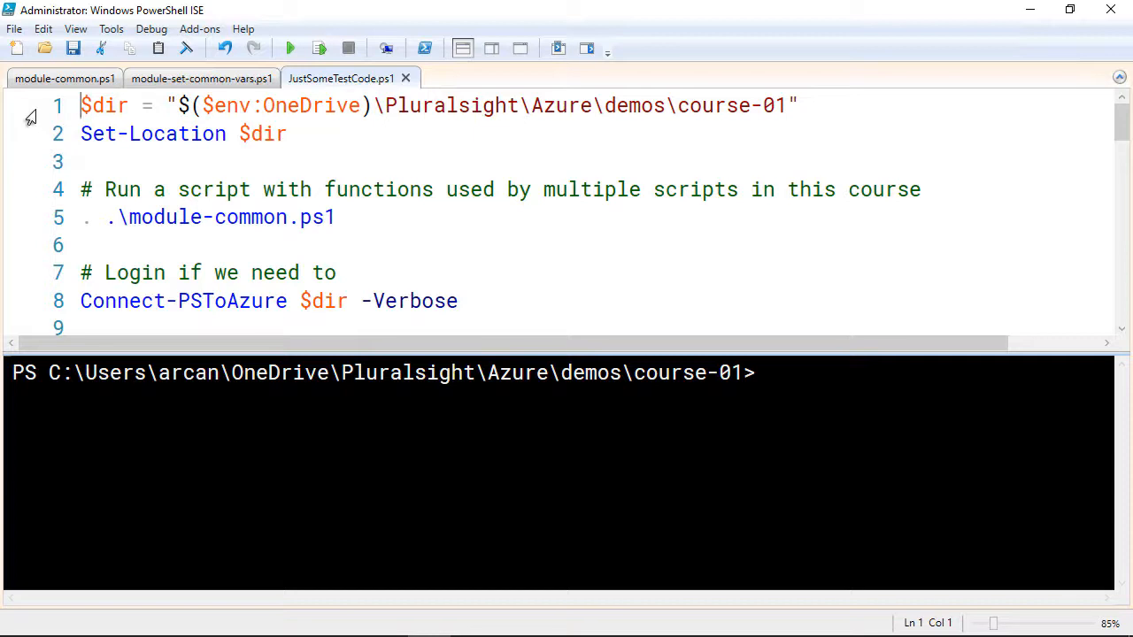
Run lines 1–2 of JustSomeTestCode.ps1 to set $dir and change to the course folder
left_click_drag(81, 106, 81, 134)
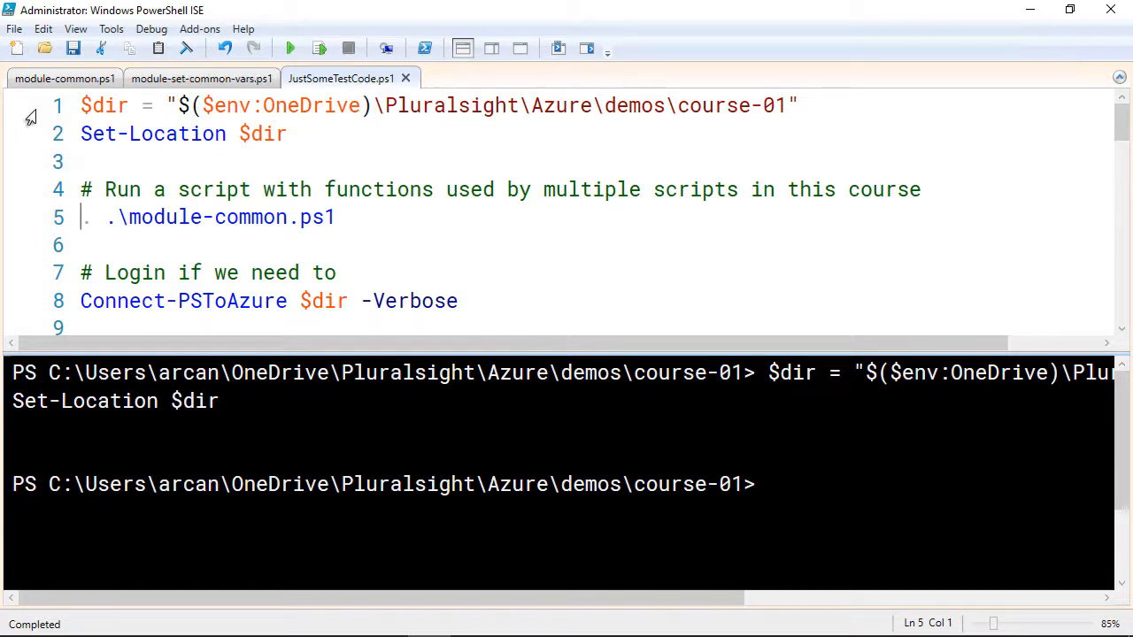
Run line 5 to dot-source module-common.ps1
left_click_drag(80, 217, 350, 217)
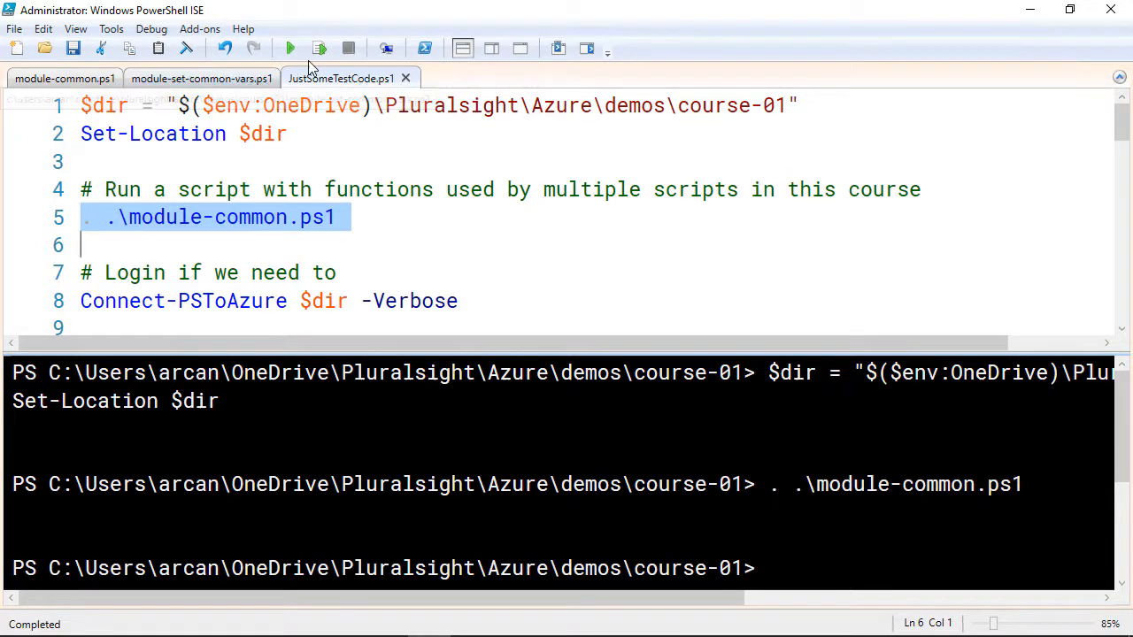
mouse_move(319, 48)
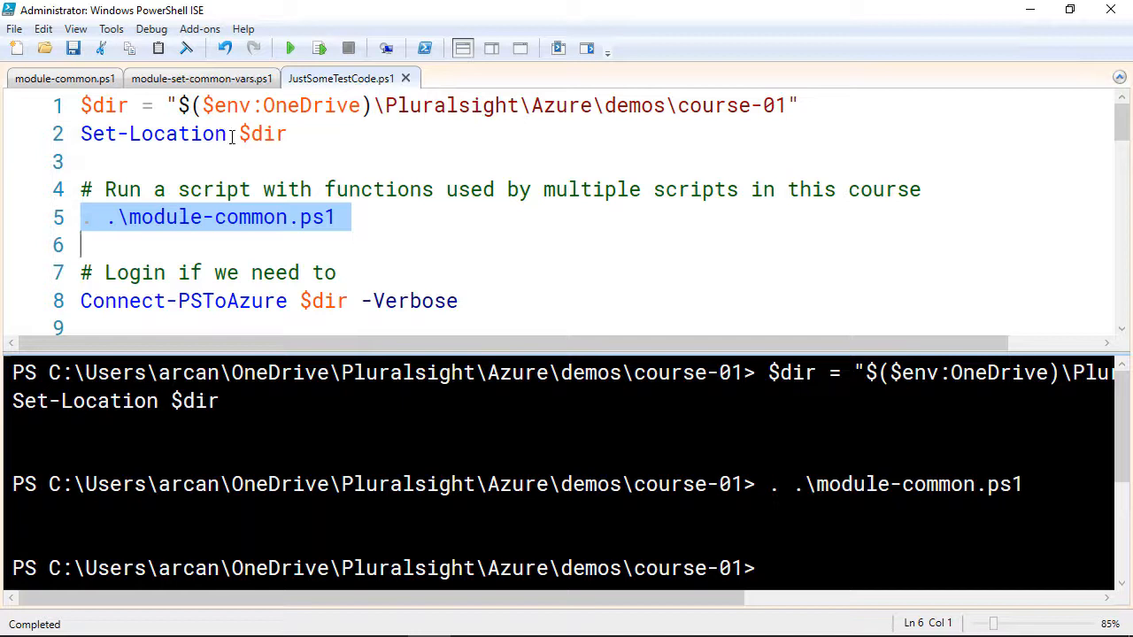
left_click(64, 79)
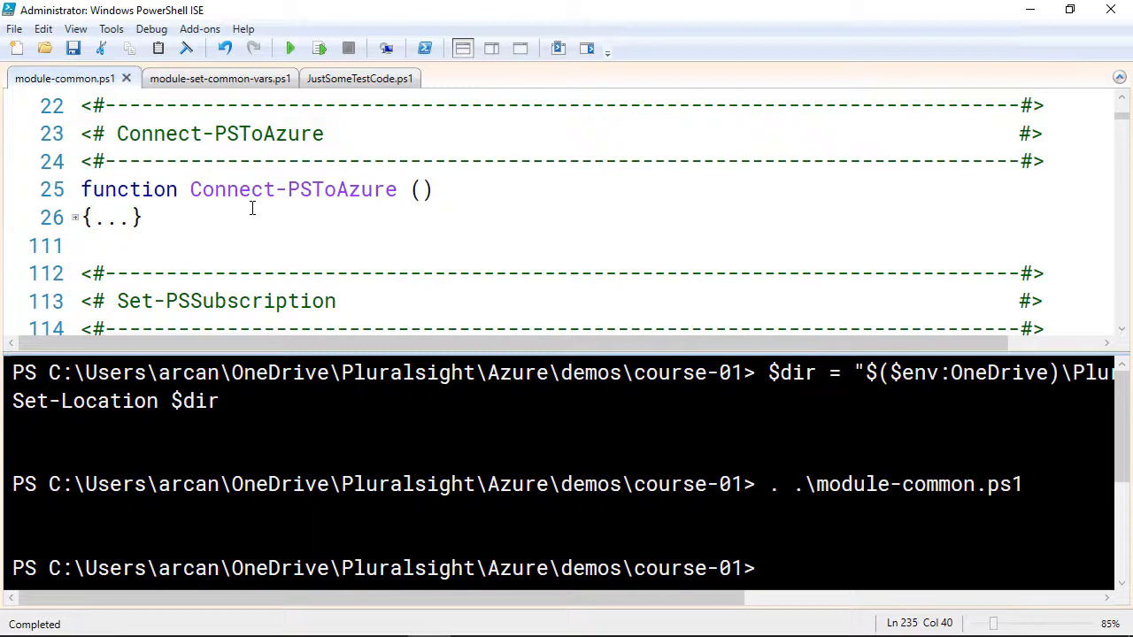
scroll("down", 3)
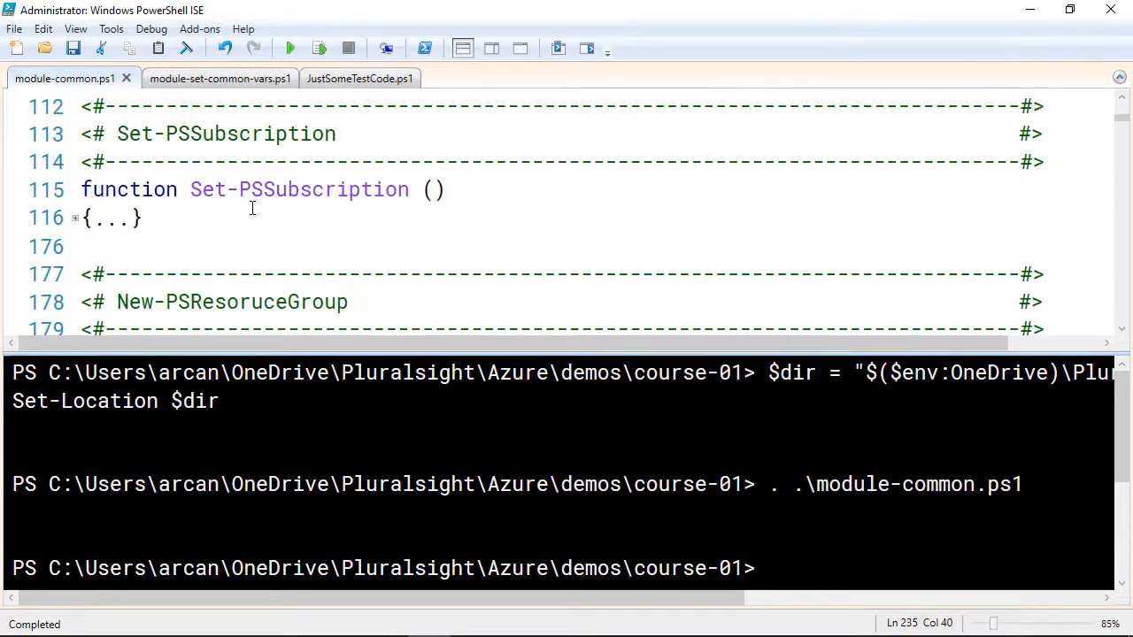
scroll("down", 3)
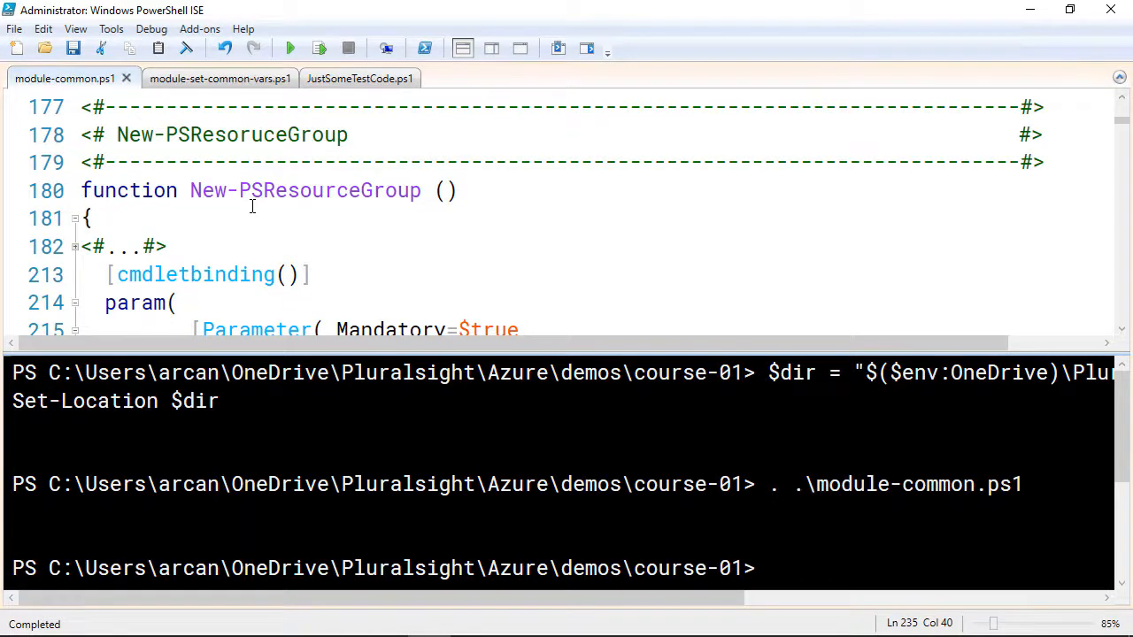
left_click(340, 78)
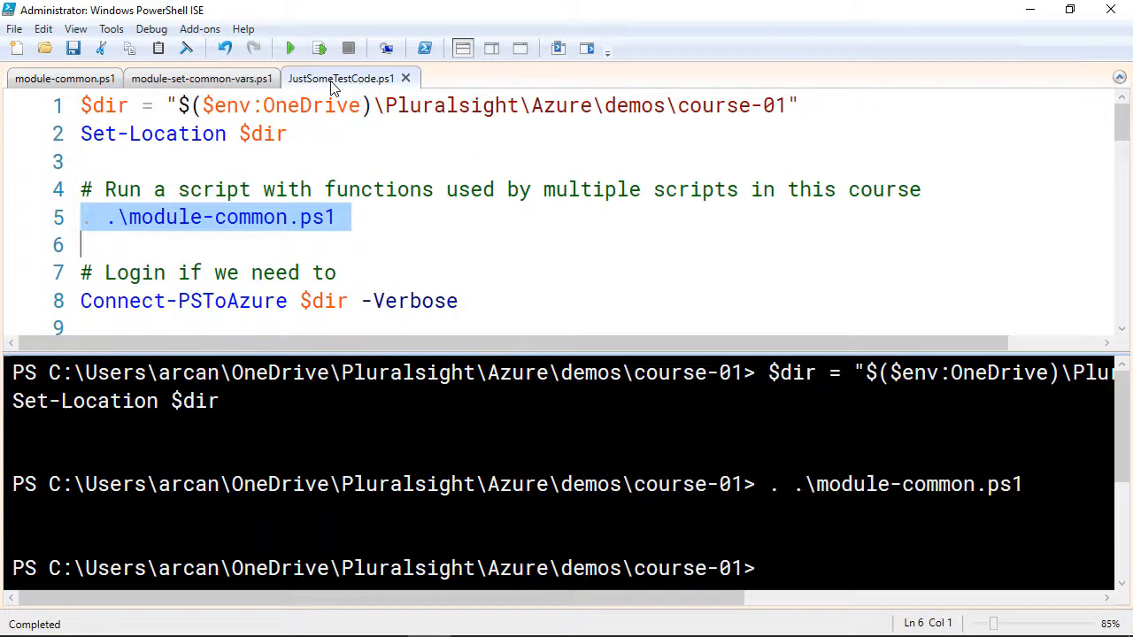
Run Connect-PSToAzure $dir -Verbose, then scroll to the account selection section
scroll("down", 3)
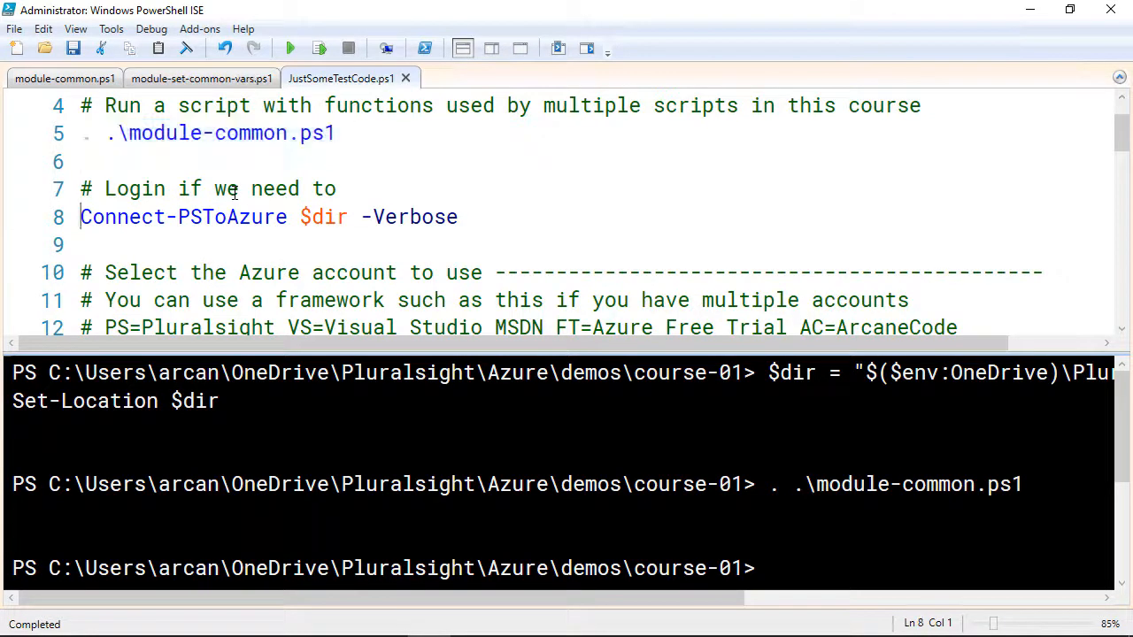
left_click(318, 47)
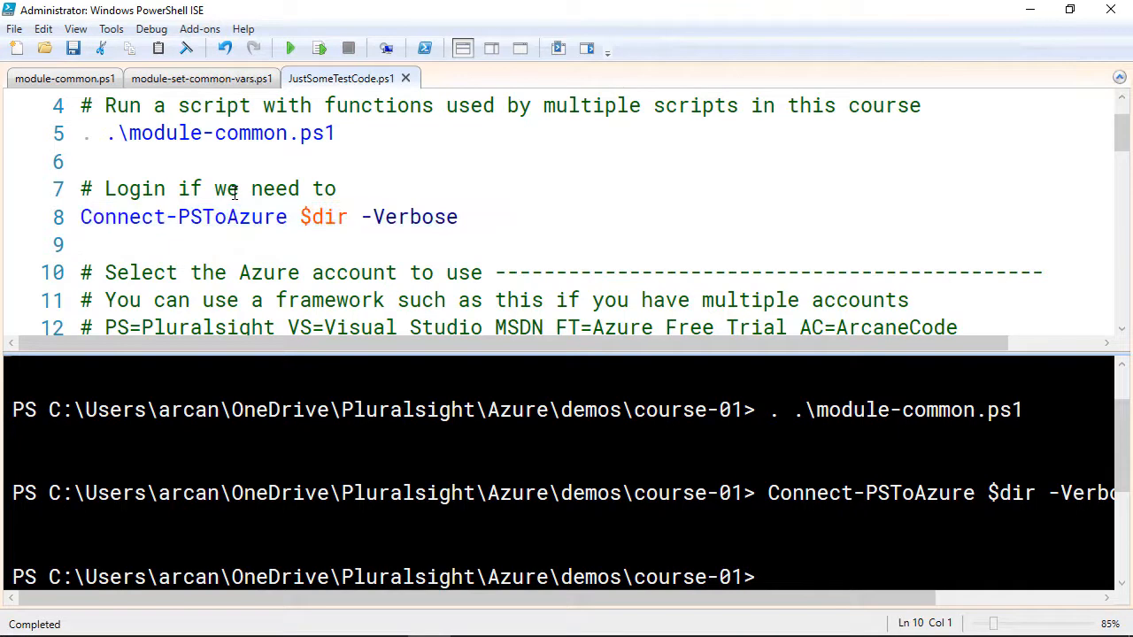
scroll("down", 3)
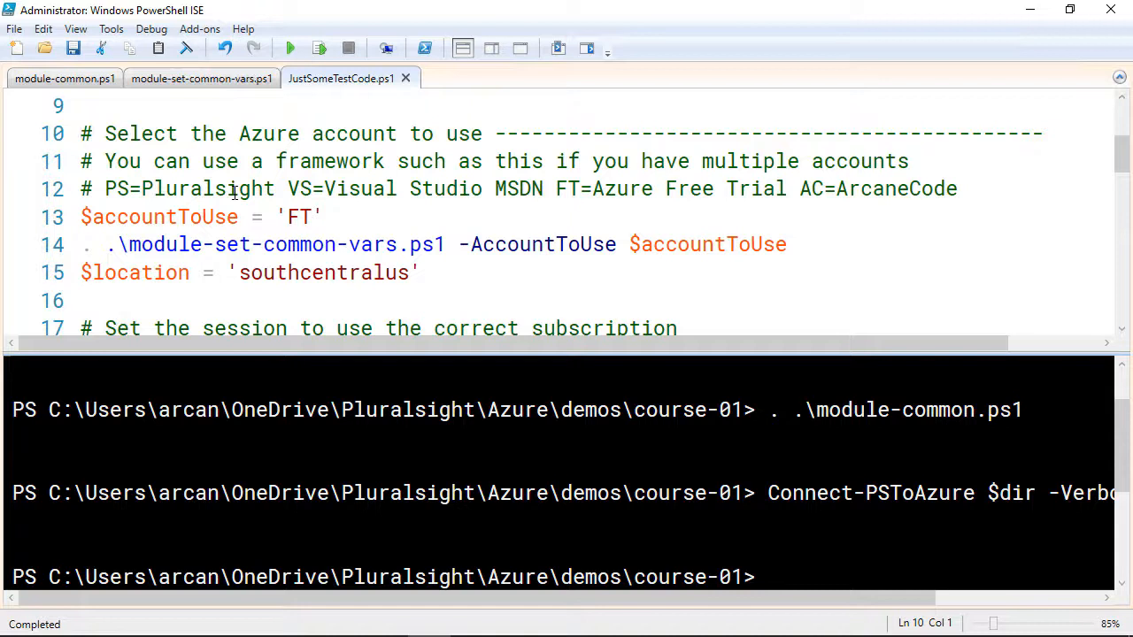
left_click(84, 244)
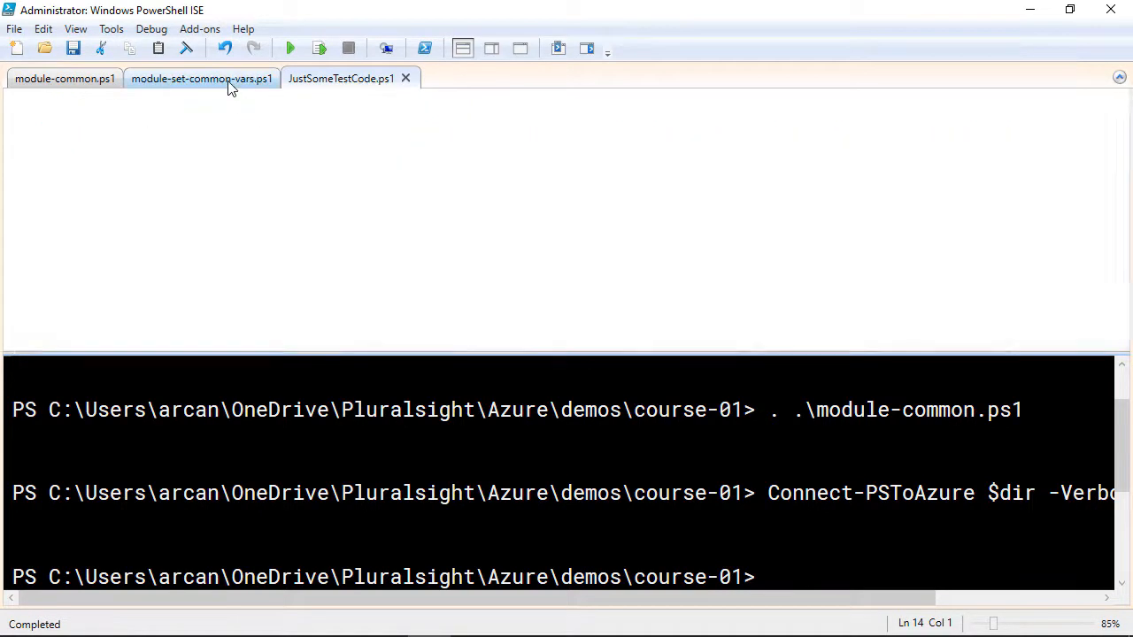
Review module-set-common-vars.ps1 account settings, then return to JustSomeTestCode.ps1
left_click(201, 78)
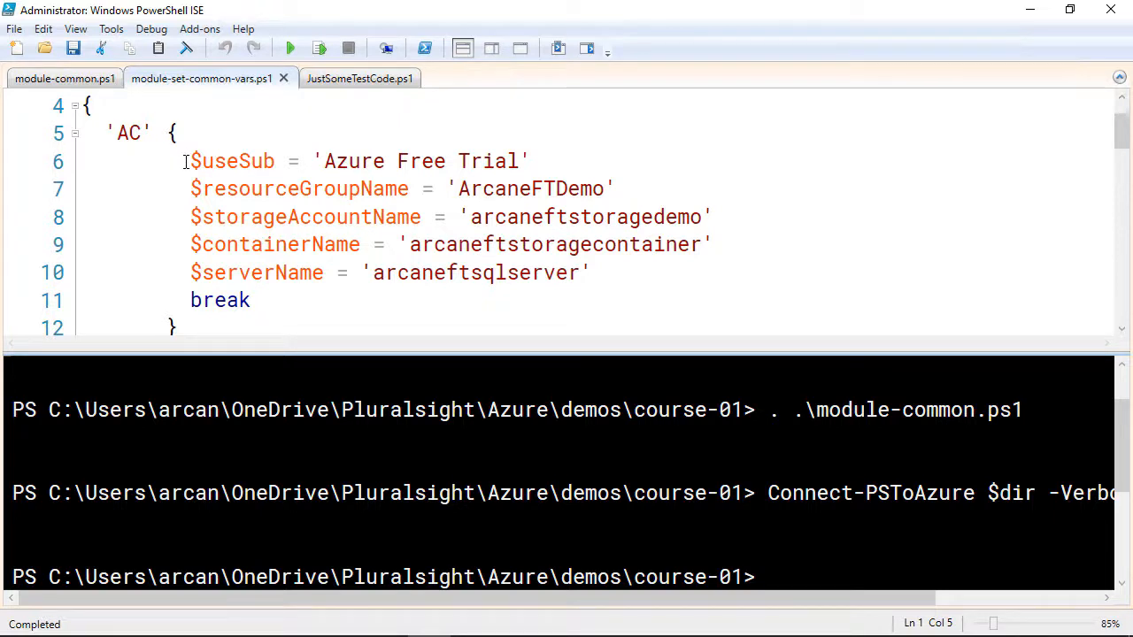
scroll("down", 3)
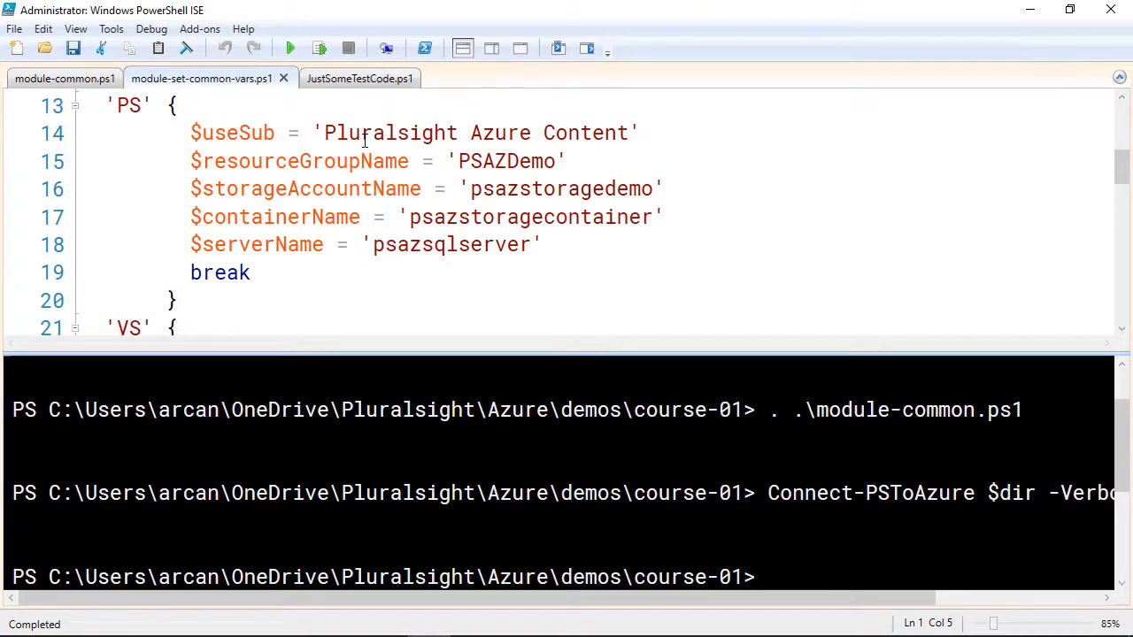
scroll("down", 3)
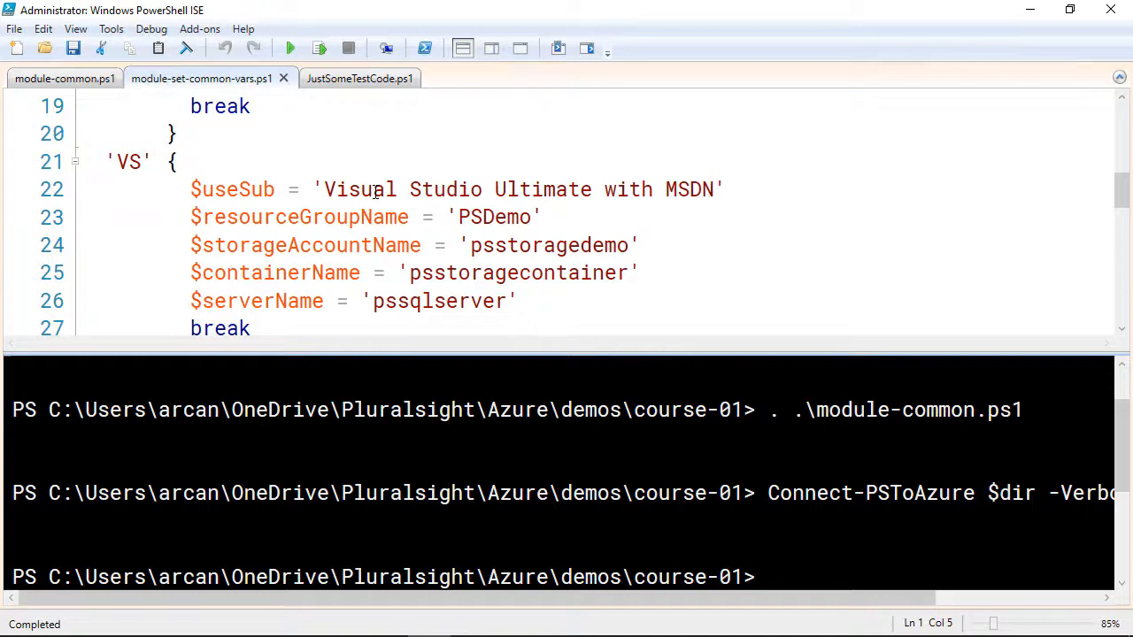
scroll("down", 3)
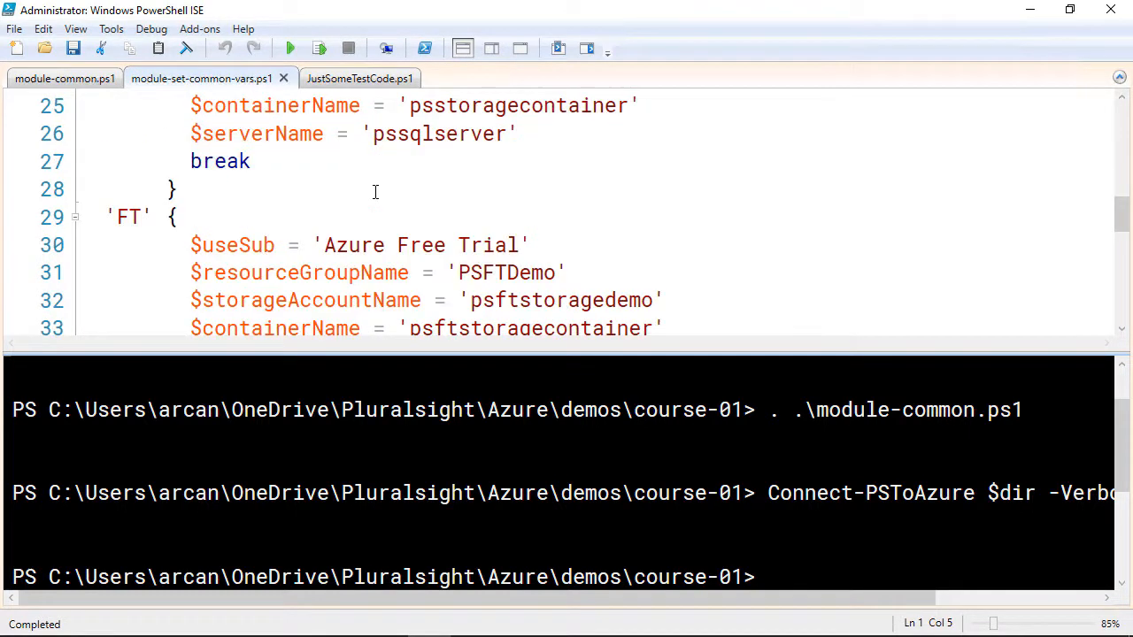
scroll("down", 3)
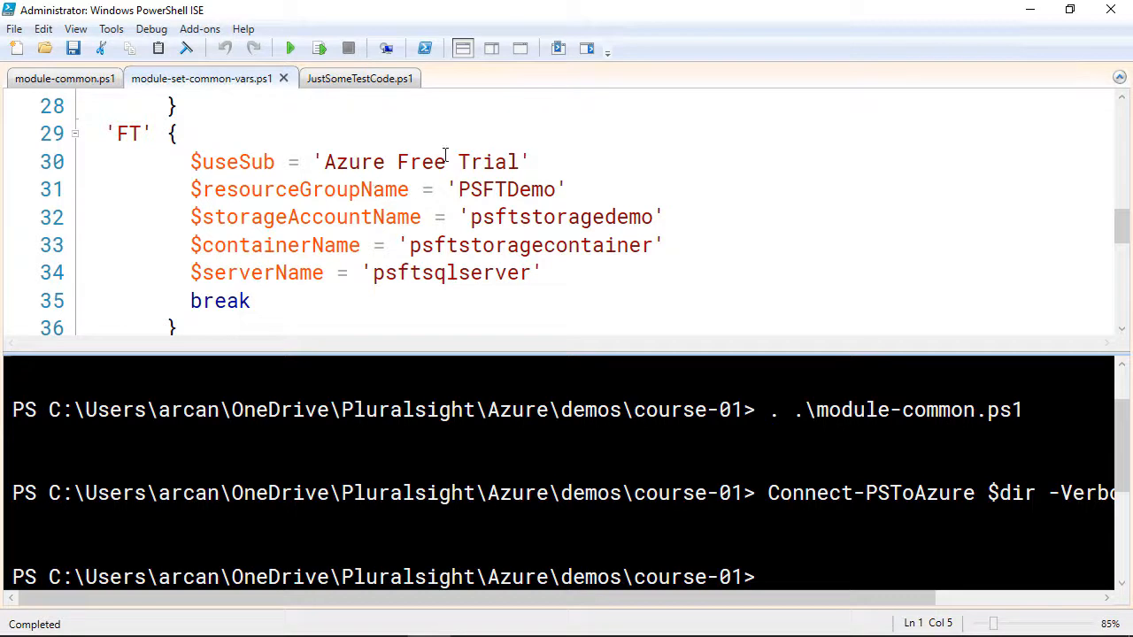
left_click(349, 78)
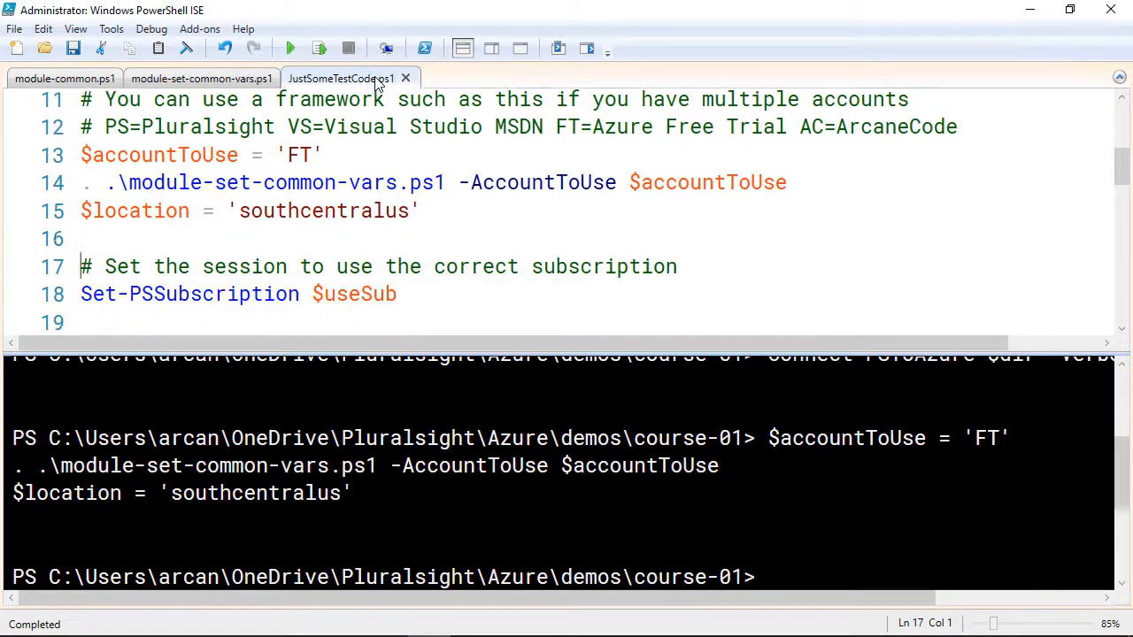
Run Set-PSSubscription $useSub to switch to the chosen subscription
scroll("down", 3)
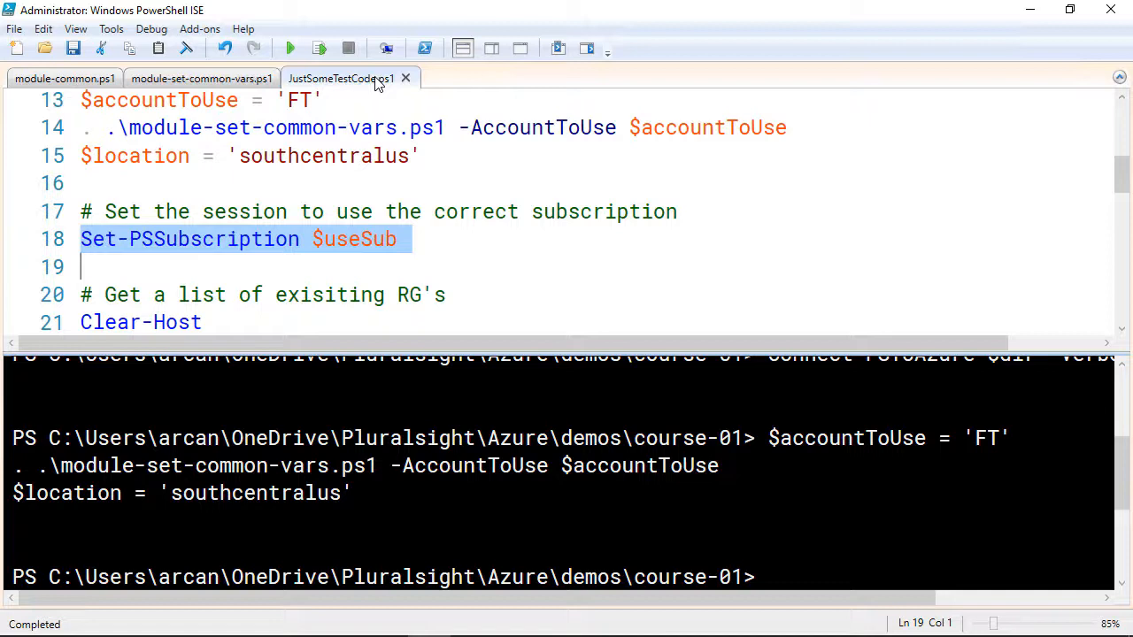
left_click(319, 47)
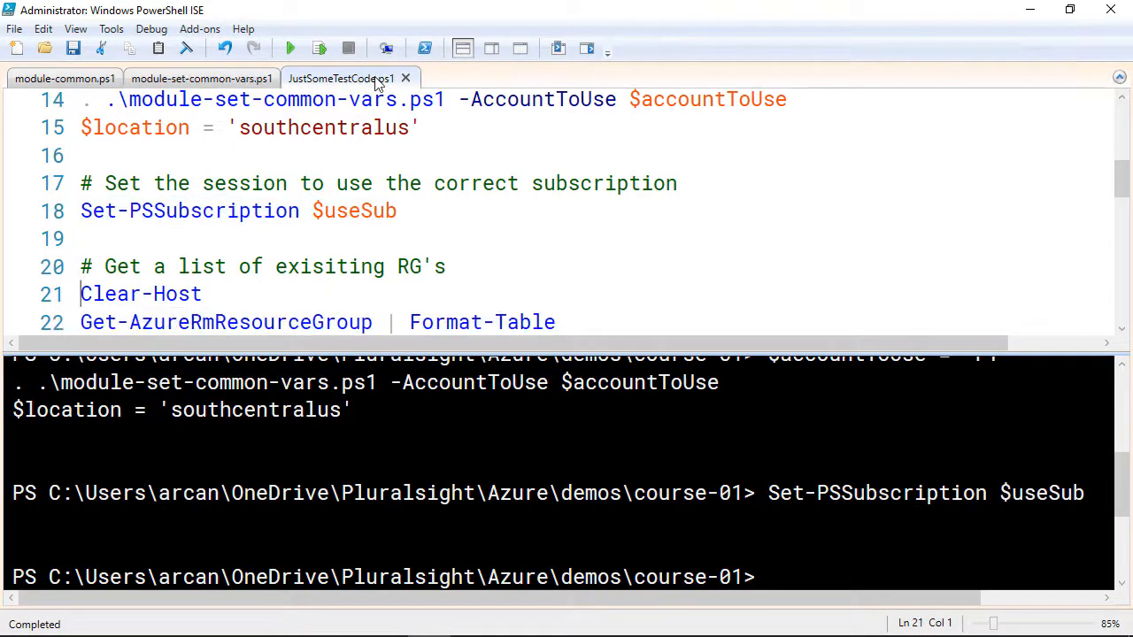
scroll("down", 3)
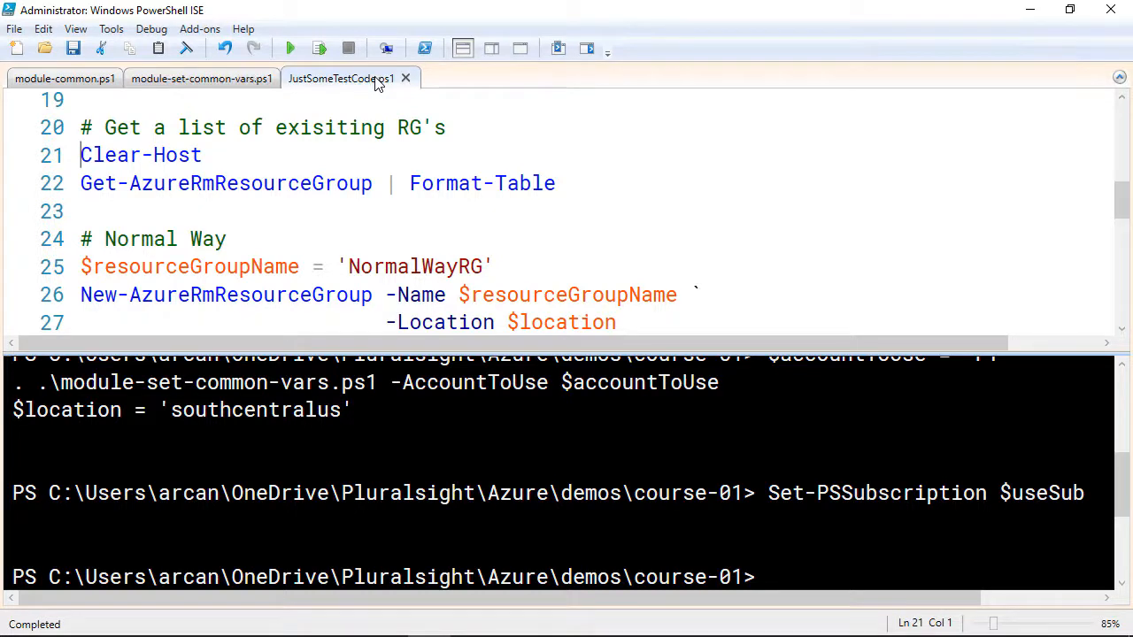
Run Clear-Host and Get-AzureRmResourceGroup | Format-Table to list ArcaneFTDemo, Default-SQL-SouthCentralUS, PSFTDemo
left_click(319, 48)
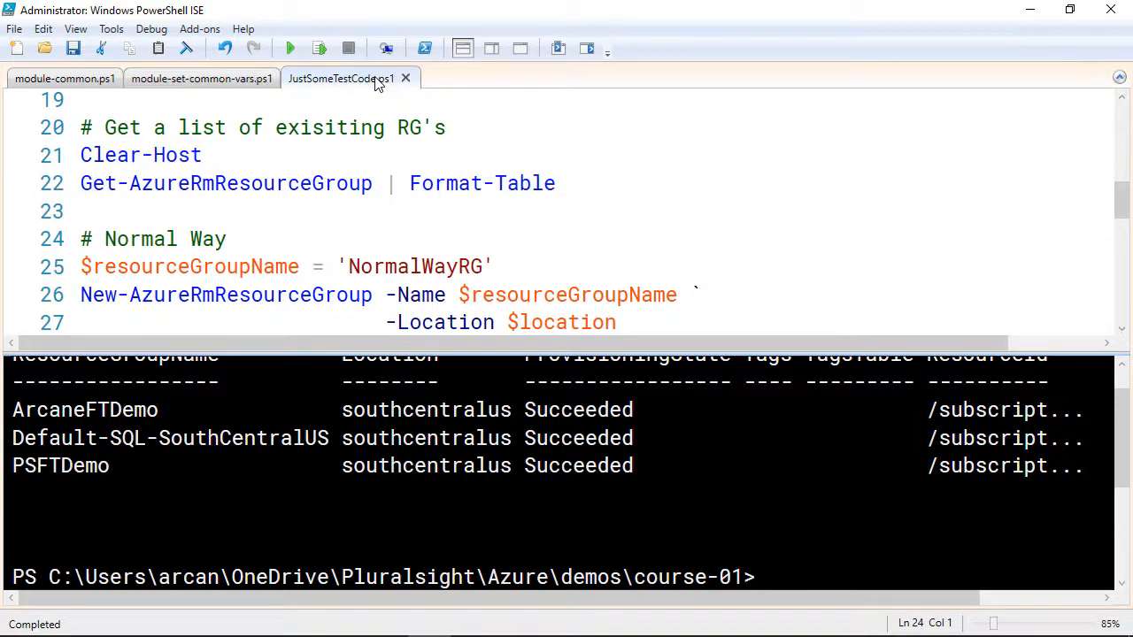
scroll("down", 3)
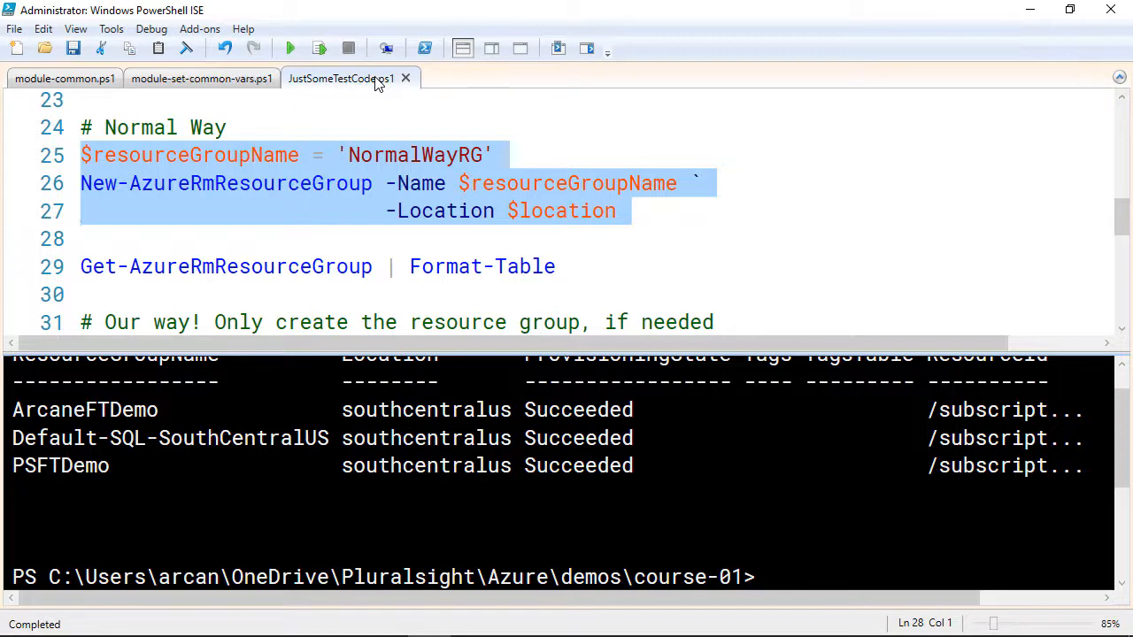
Create NormalWayRG from lines 25–27, then re-list resource groups to confirm it
left_click(84, 238)
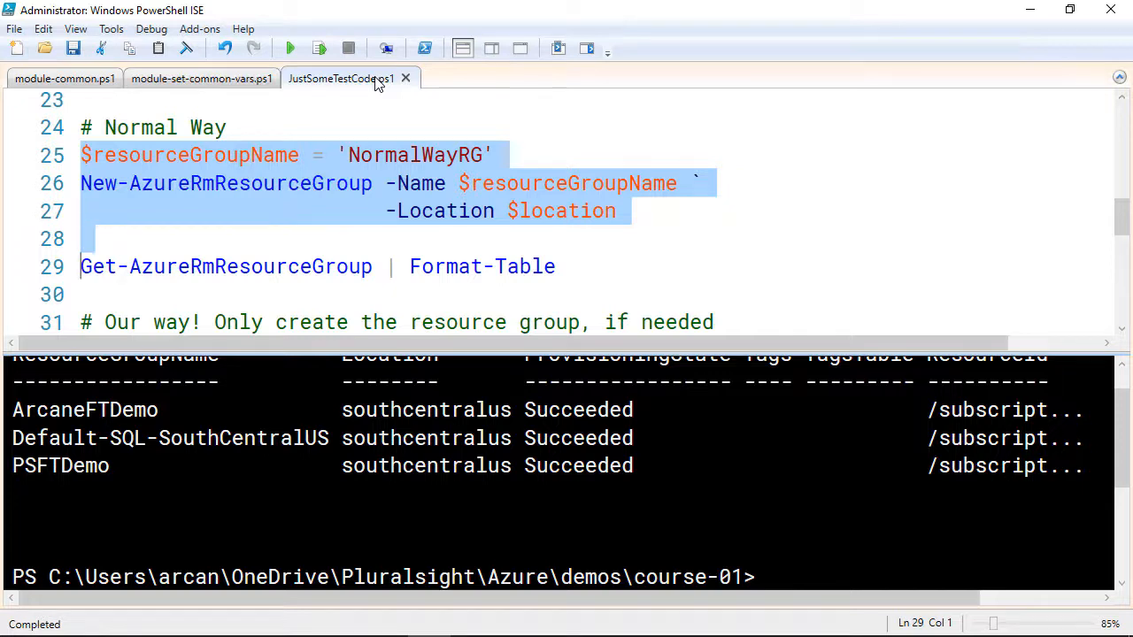
left_click(319, 48)
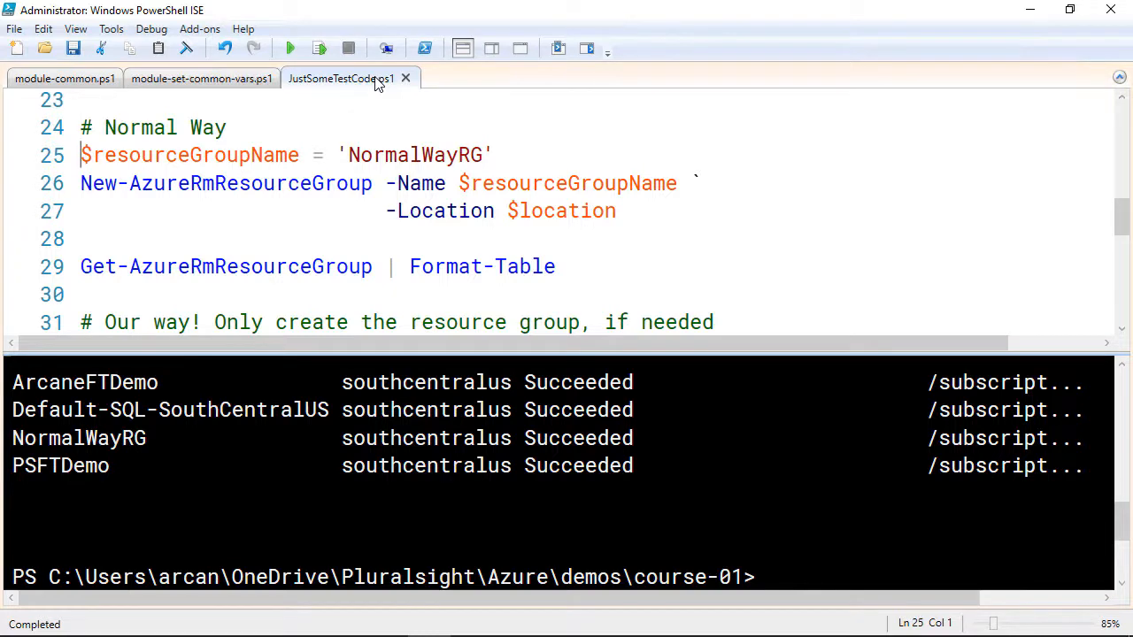
Rerun lines 25–27 and answer No to updating the existing NormalWayRG
left_click_drag(81, 155, 81, 239)
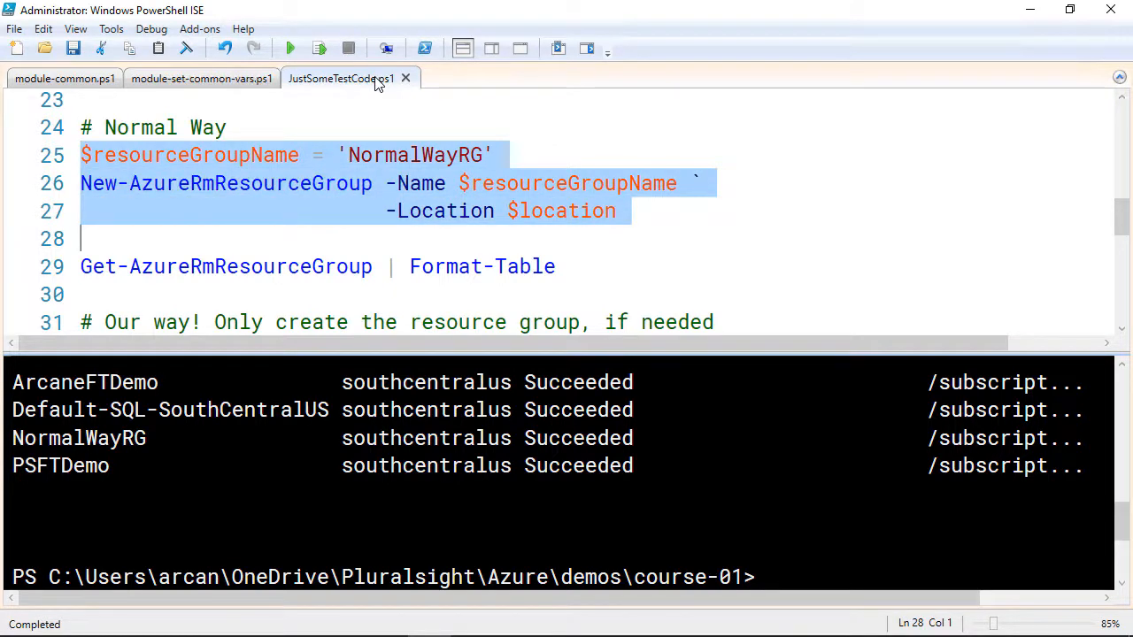
left_click(290, 47)
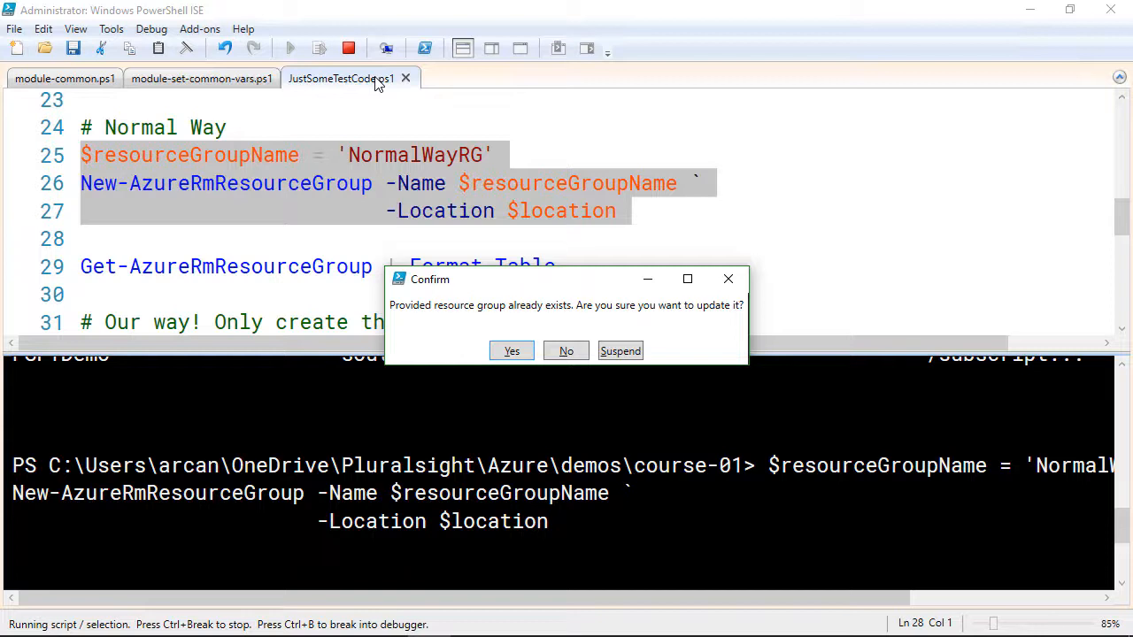
mouse_move(460, 212)
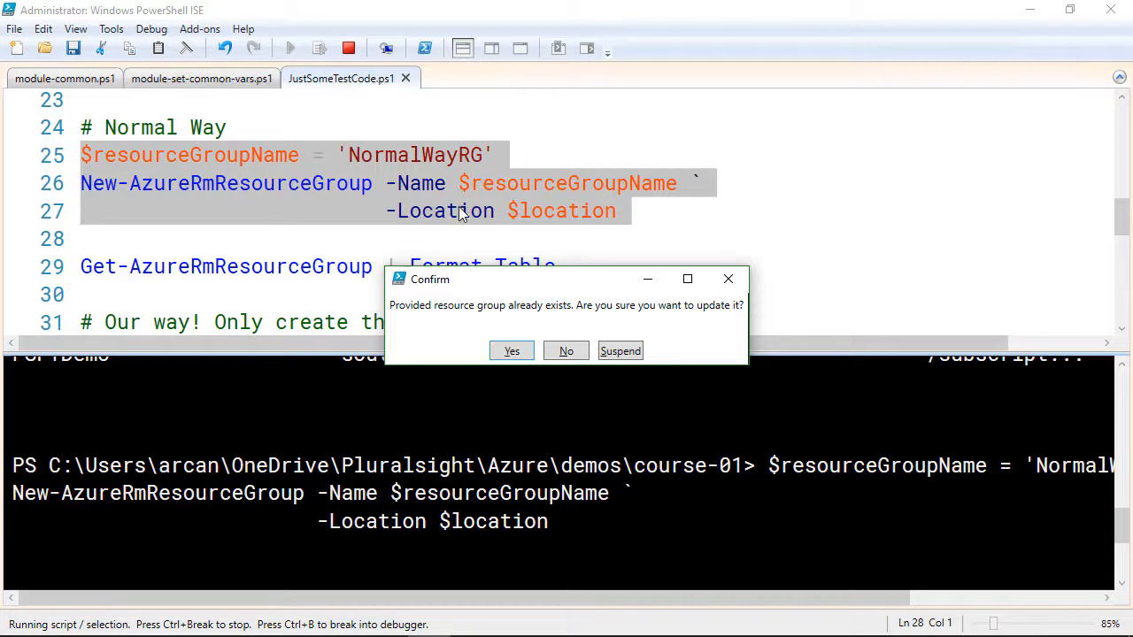
left_click(511, 350)
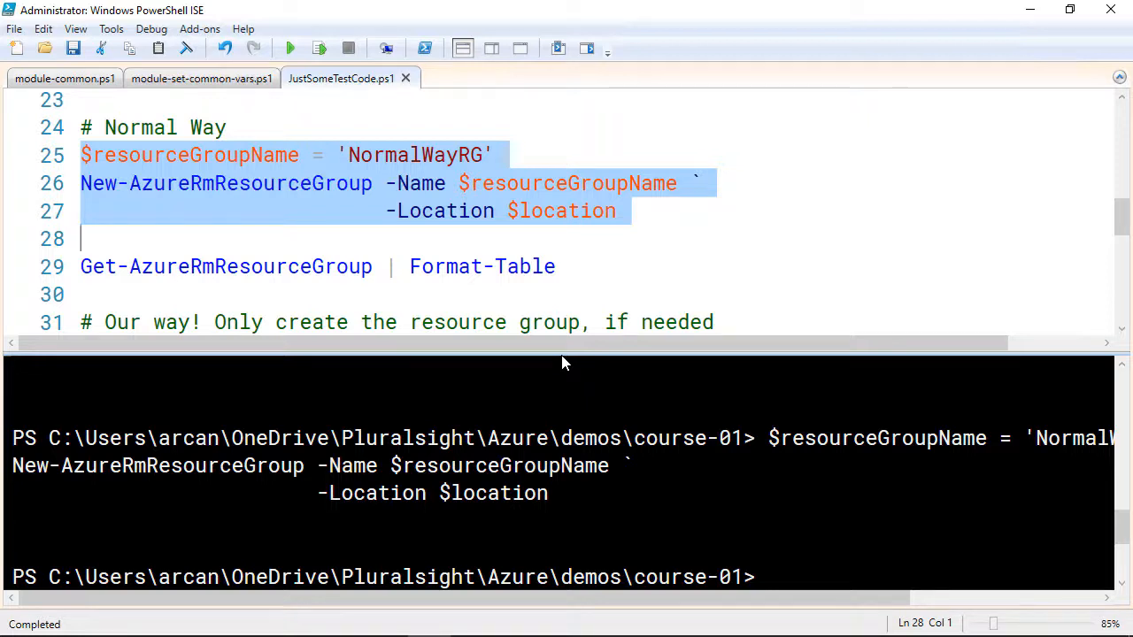
Run lines 32–33 with New-PSResourceGroup to create NewImprovedWayRG, then rerun them
scroll("down", 3)
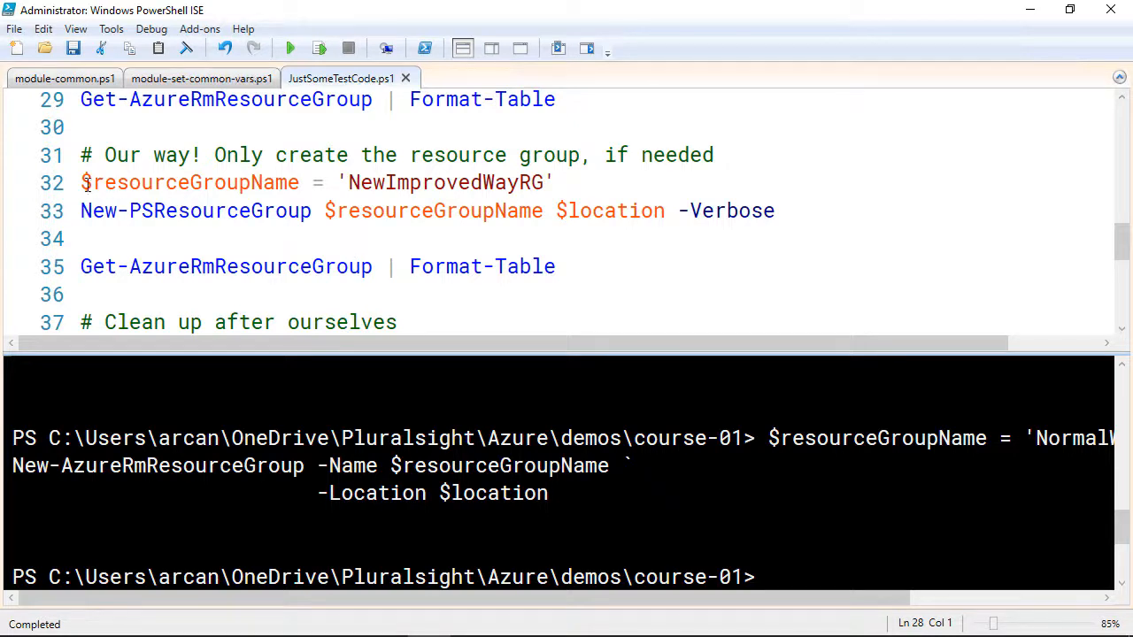
left_click(84, 182)
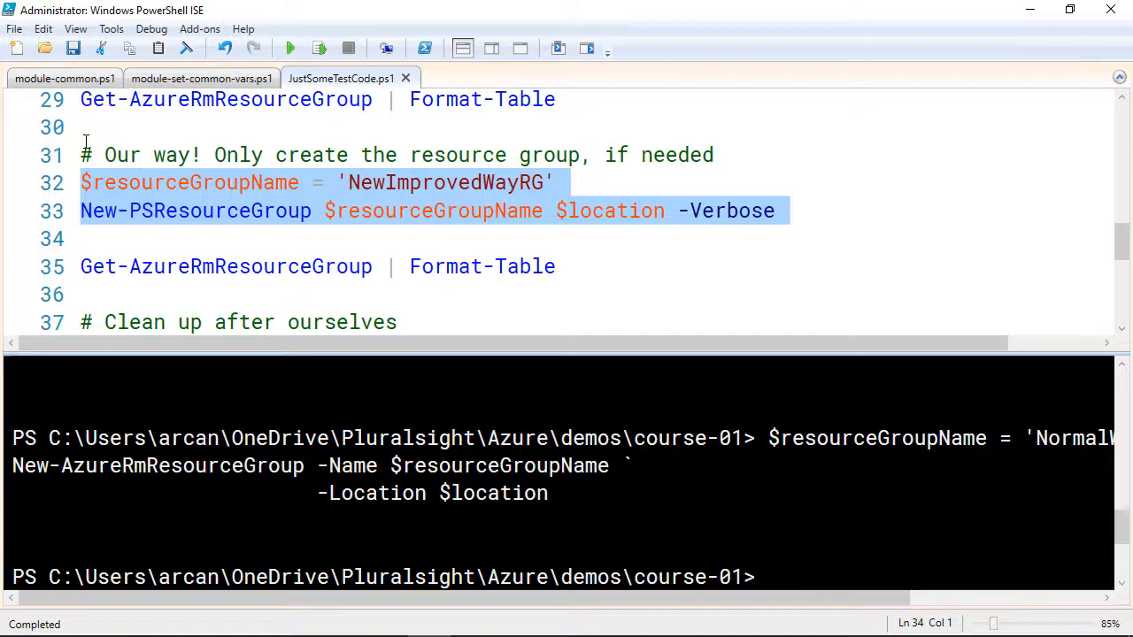
left_click(290, 48)
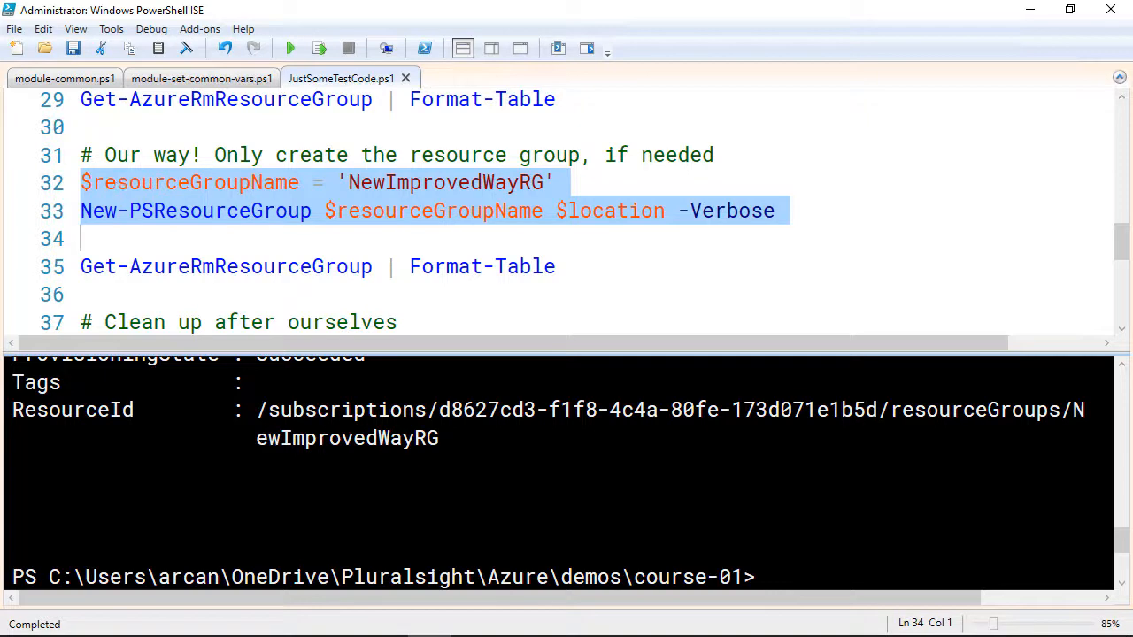
left_click(291, 49)
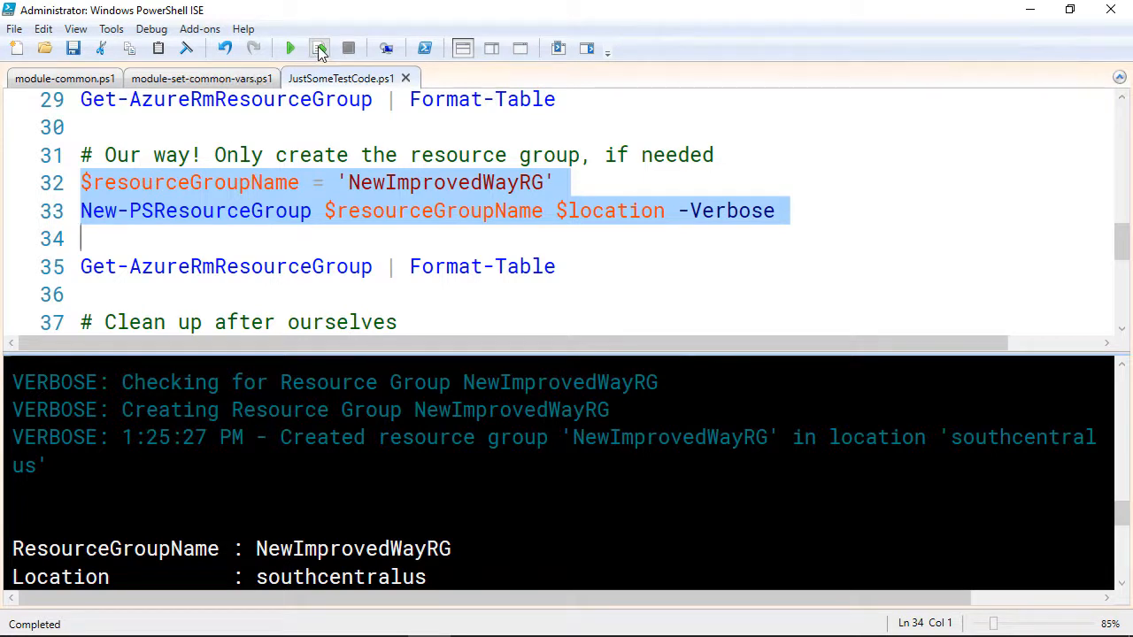
left_click(319, 48)
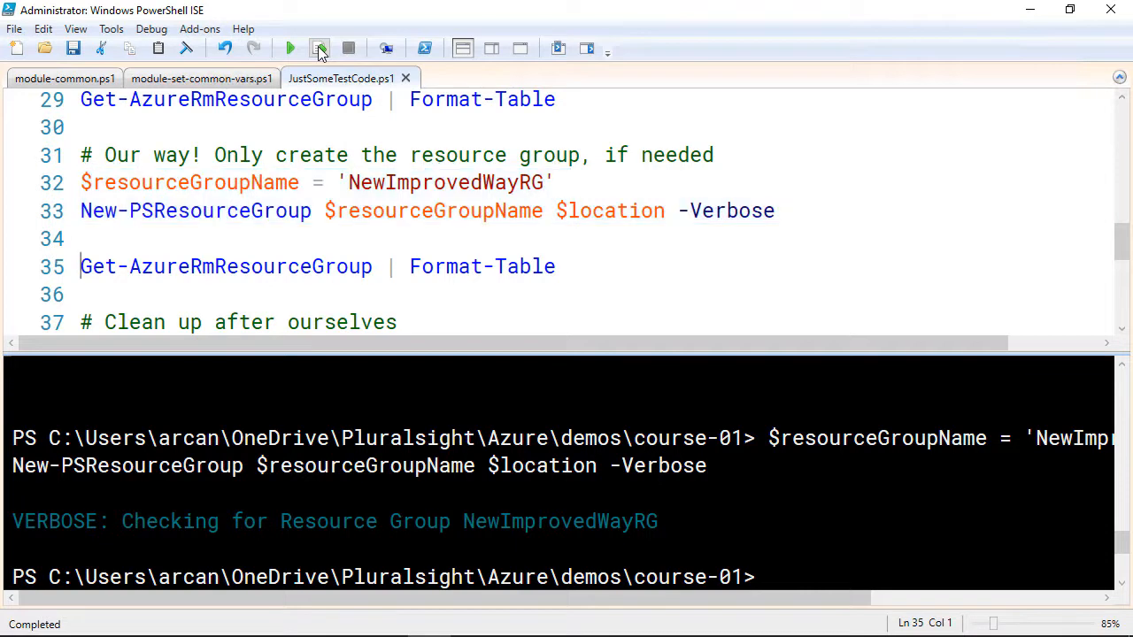
Run Get-AzureRmResourceGroup | Format-Table to show NewImprovedWayRG and NormalWayRG, then view module-common.ps1
left_click(319, 48)
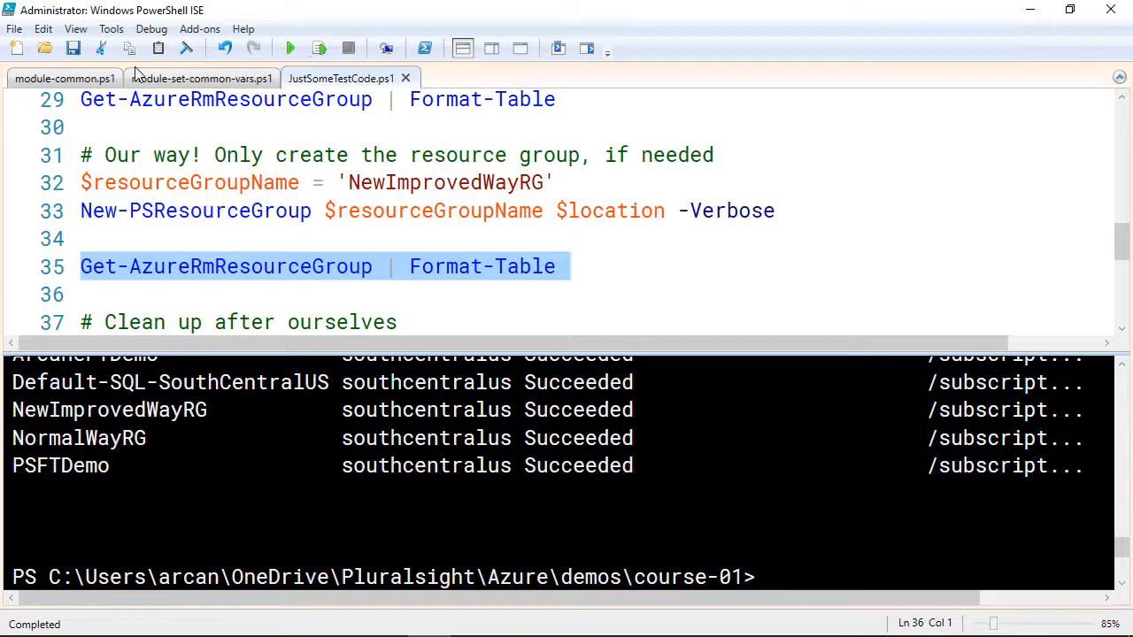
left_click(64, 78)
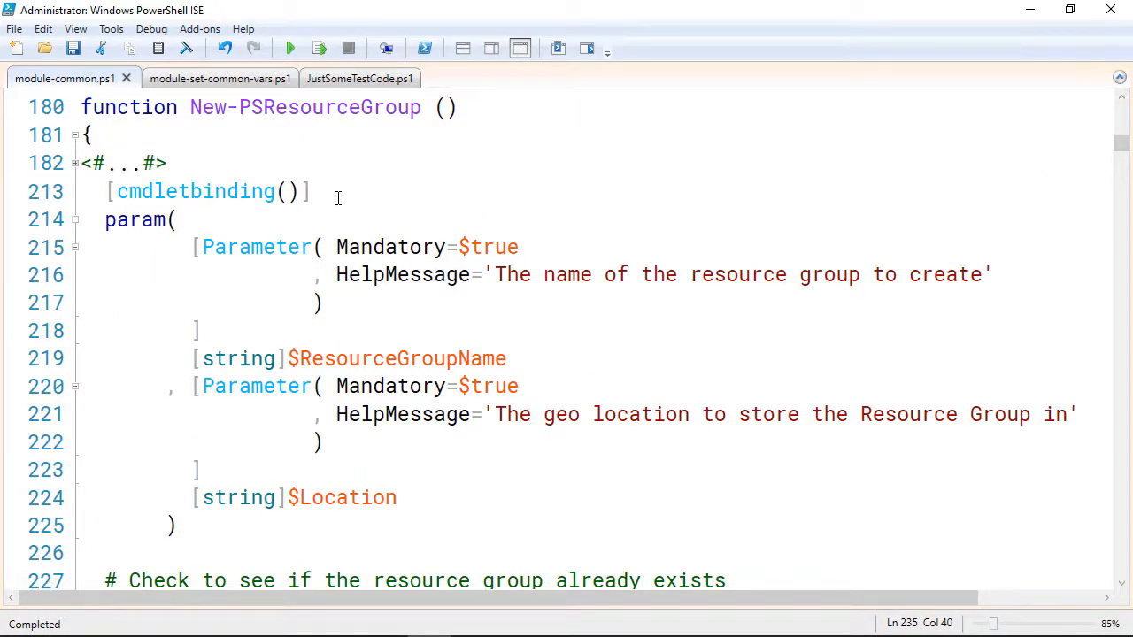
scroll("down", 3)
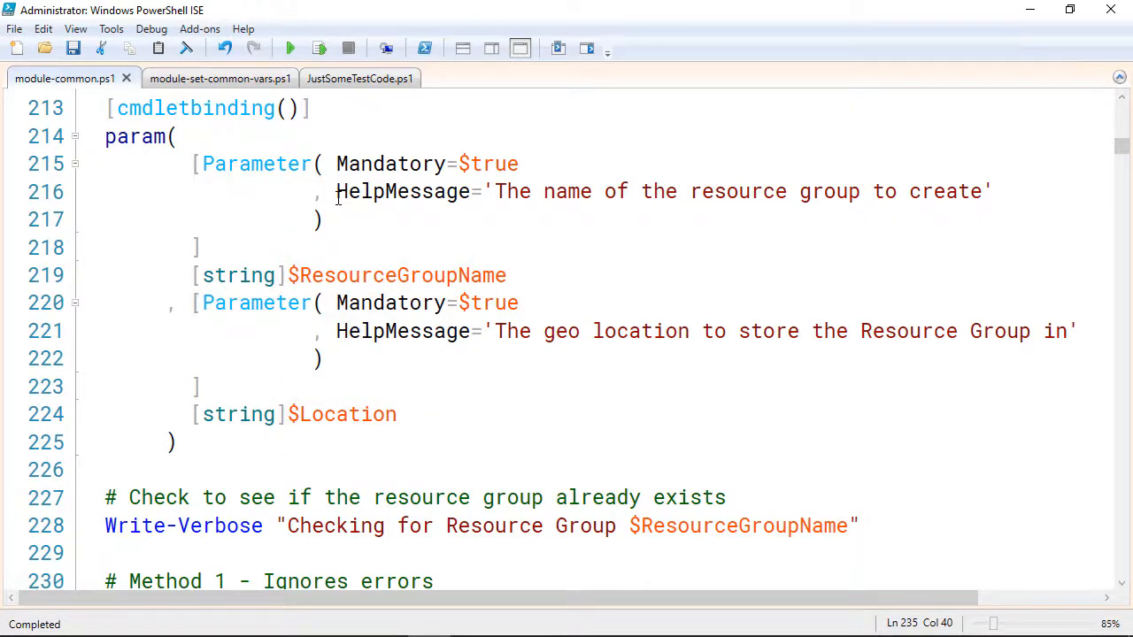
scroll("down", 3)
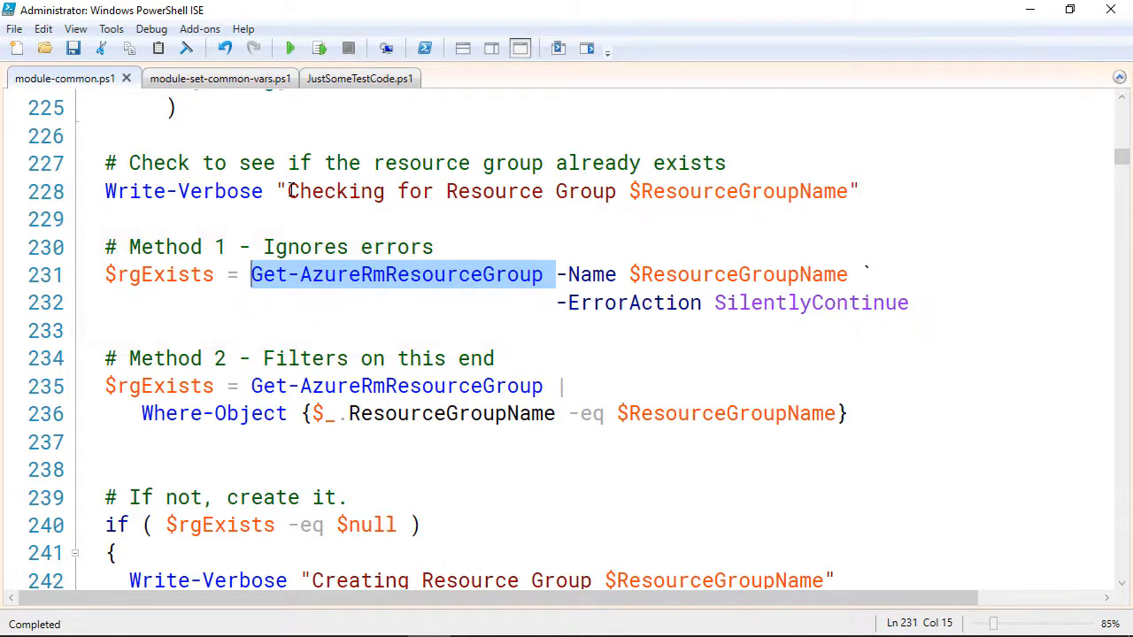
left_click(556, 274)
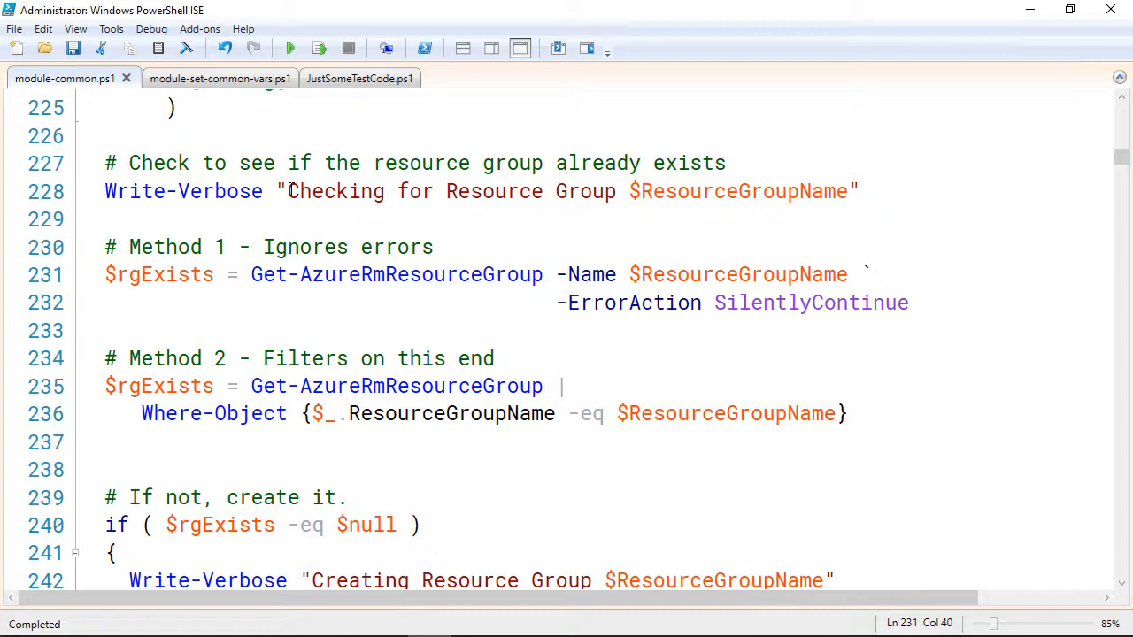
left_click(556, 275)
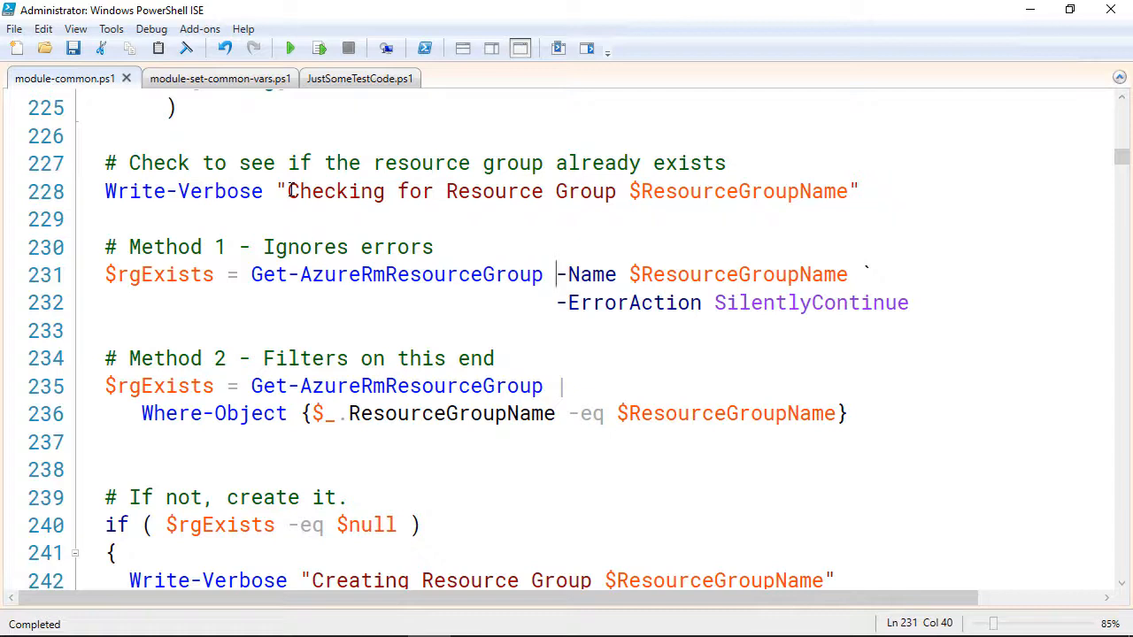
left_click(558, 303)
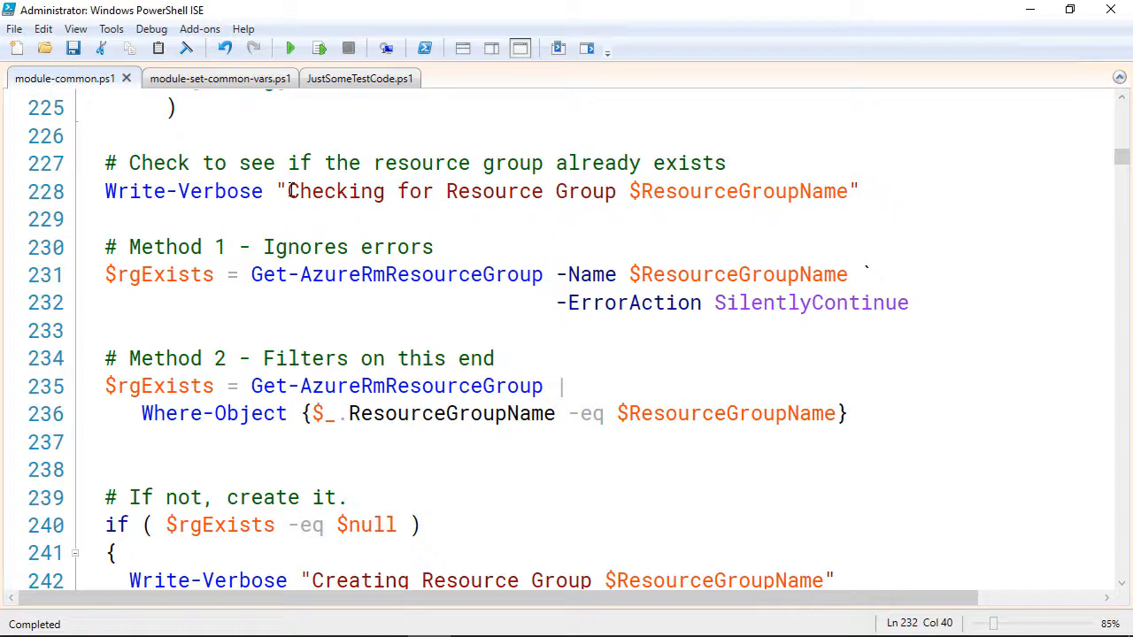
left_click(560, 303)
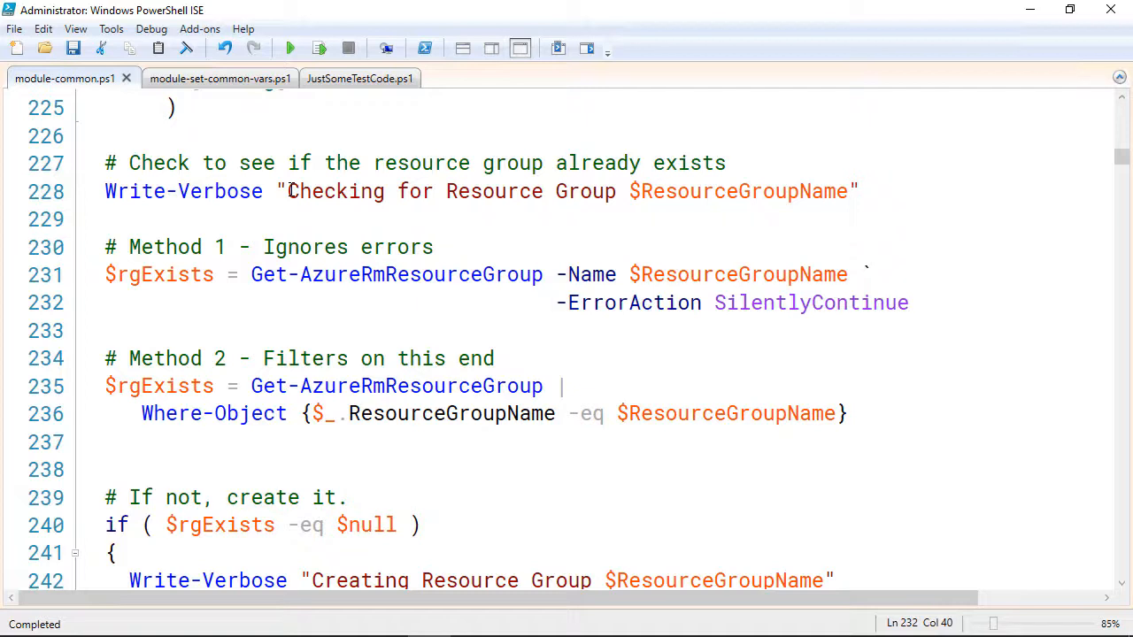
left_click(558, 303)
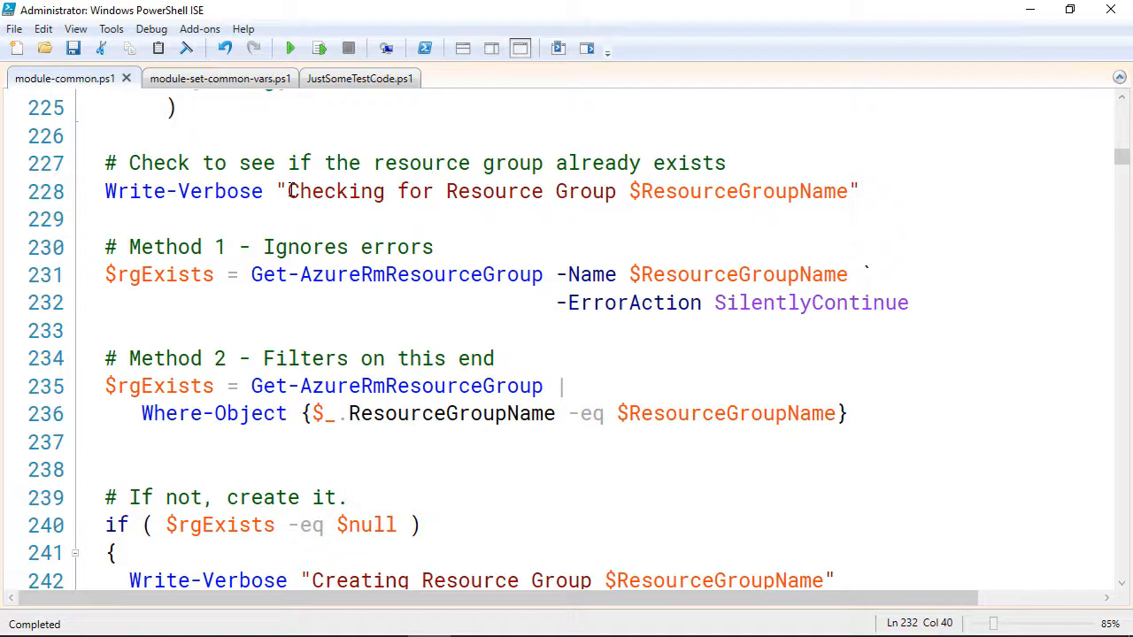
left_click(560, 385)
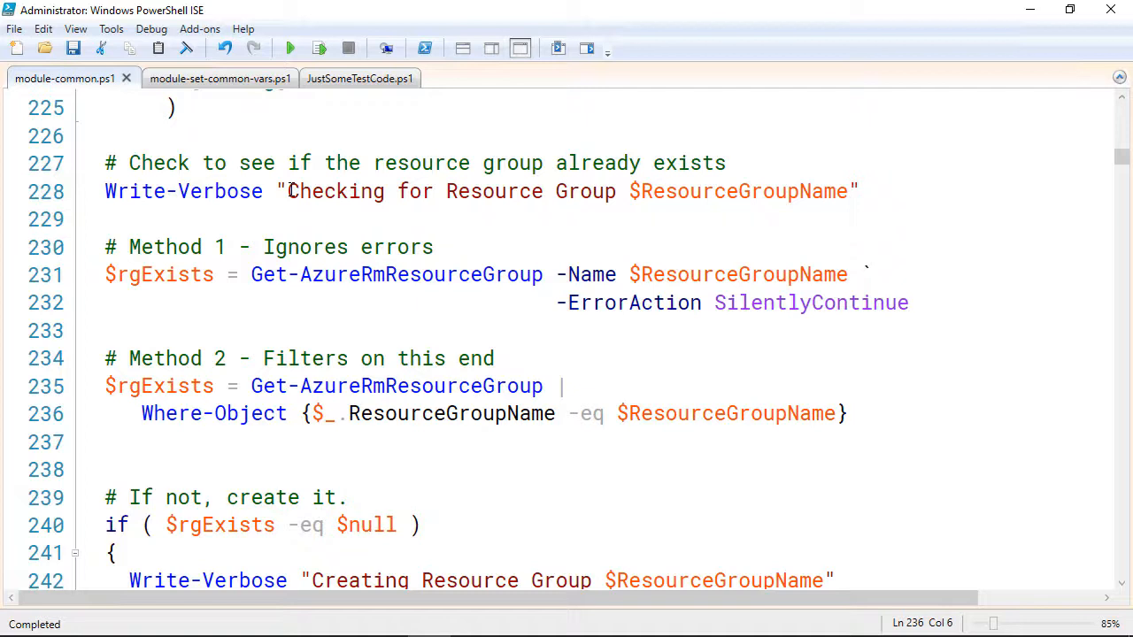
Review New-PSResourceGroup's if-null block calling New-AzureRmResourceGroup, then return to JustSomeTestCode.ps1
scroll("down", 3)
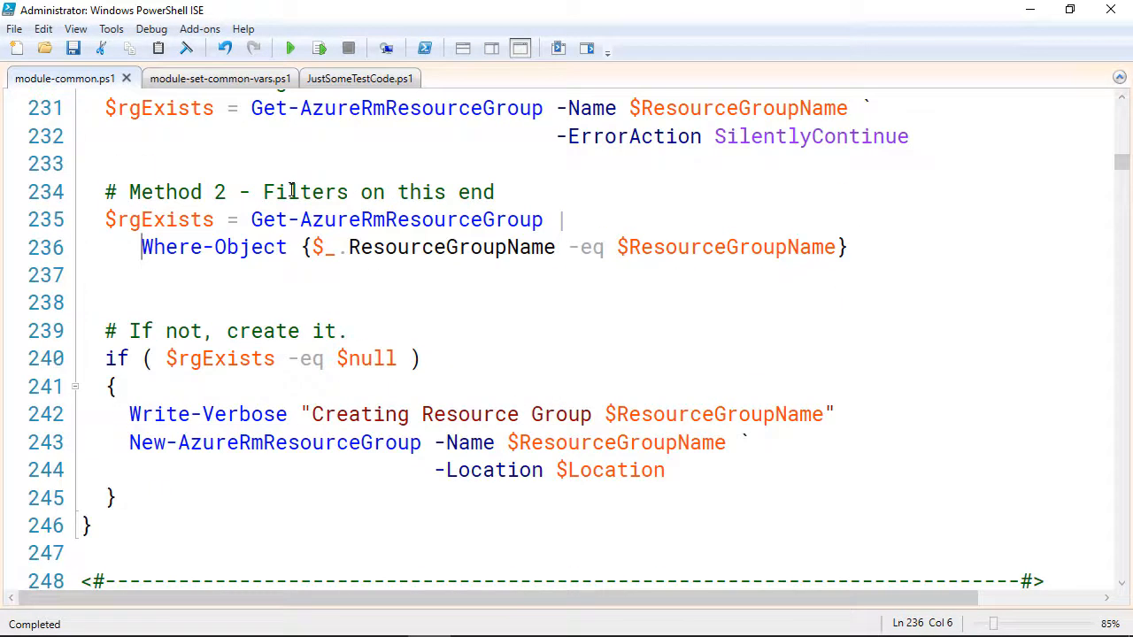
scroll("down", 3)
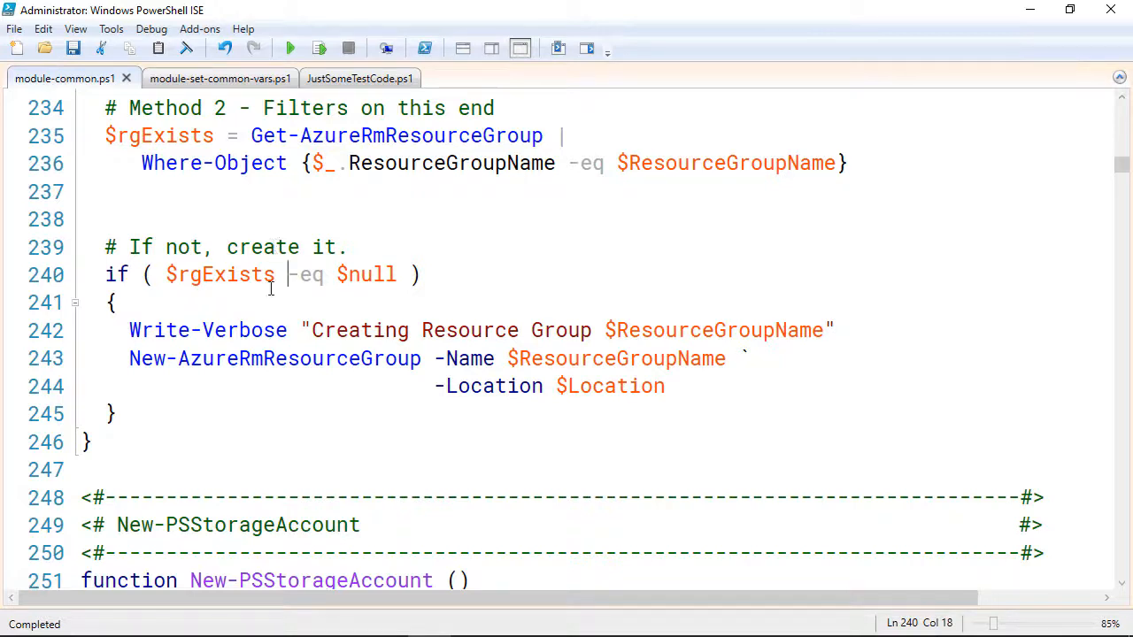
left_click(288, 330)
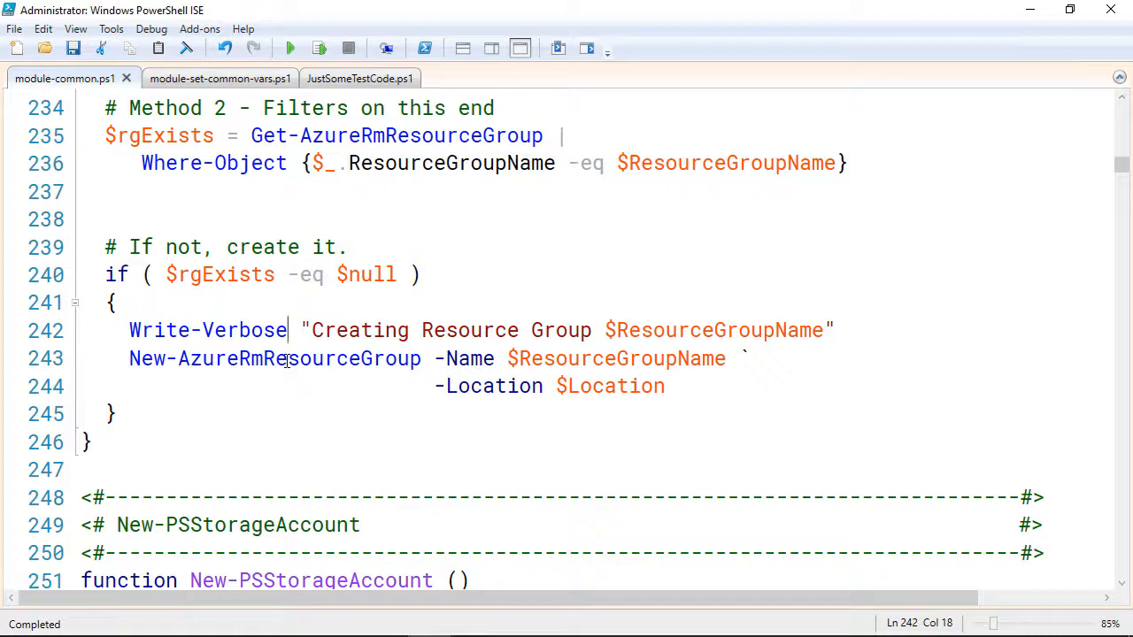
left_click(283, 359)
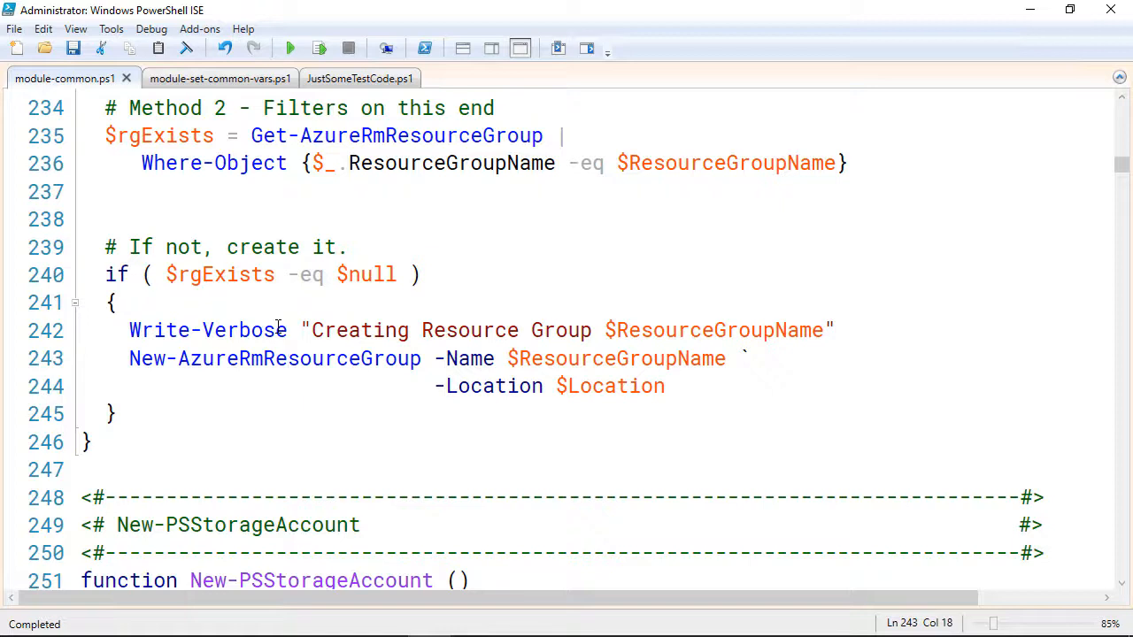
left_click(341, 78)
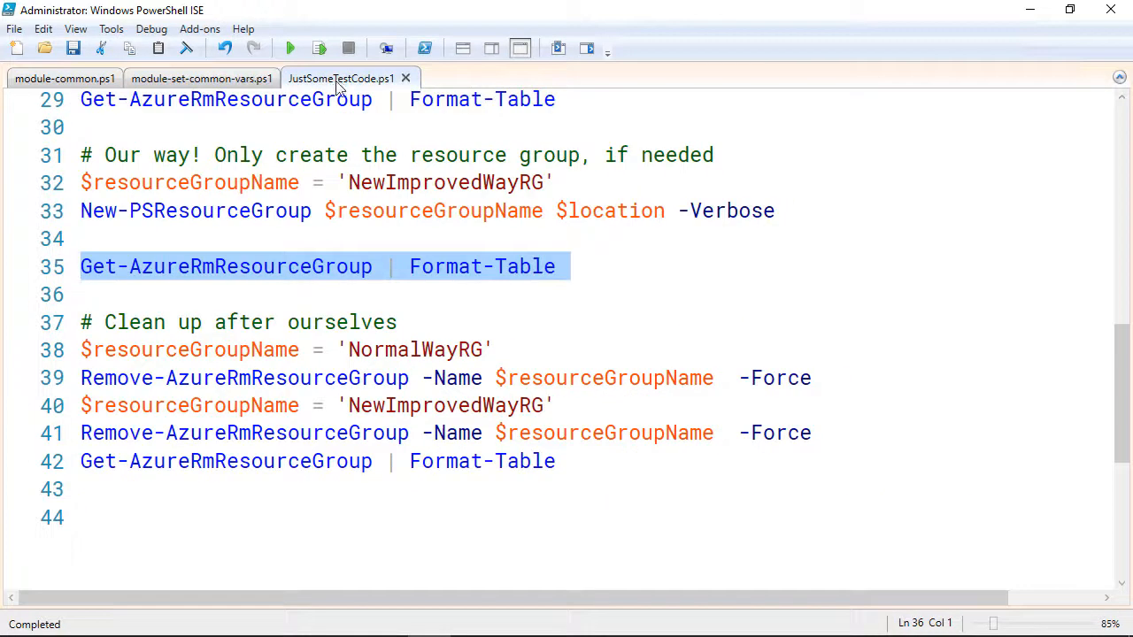
Select lines 37–42, the 'Clean up after ourselves' block removing NormalWayRG and NewImprovedWayRG
left_click(137, 239)
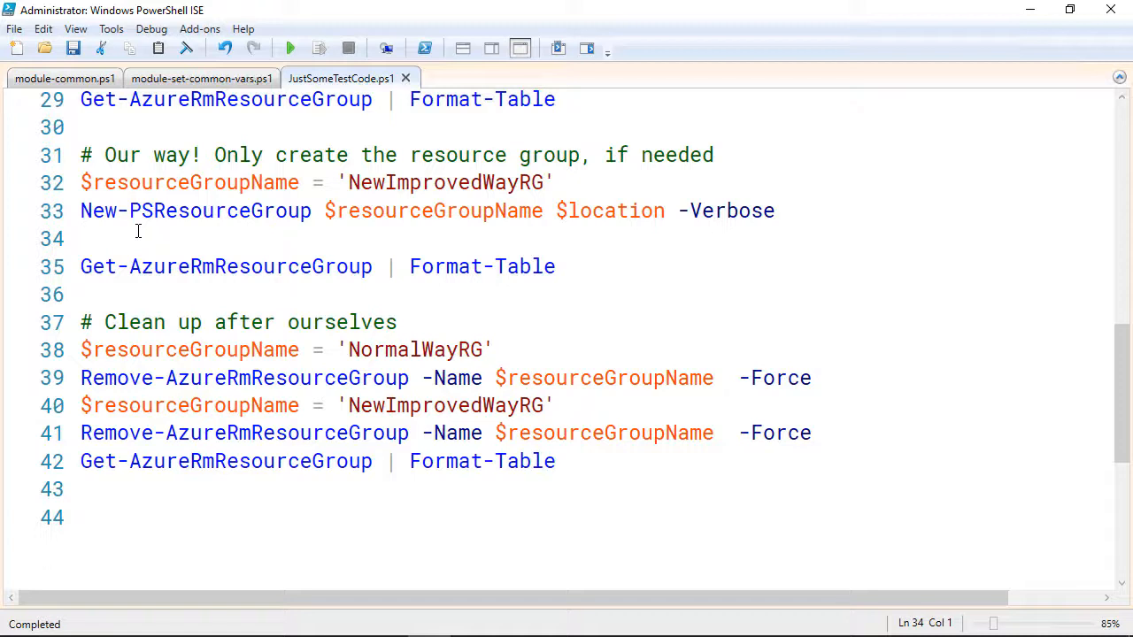
left_click(84, 238)
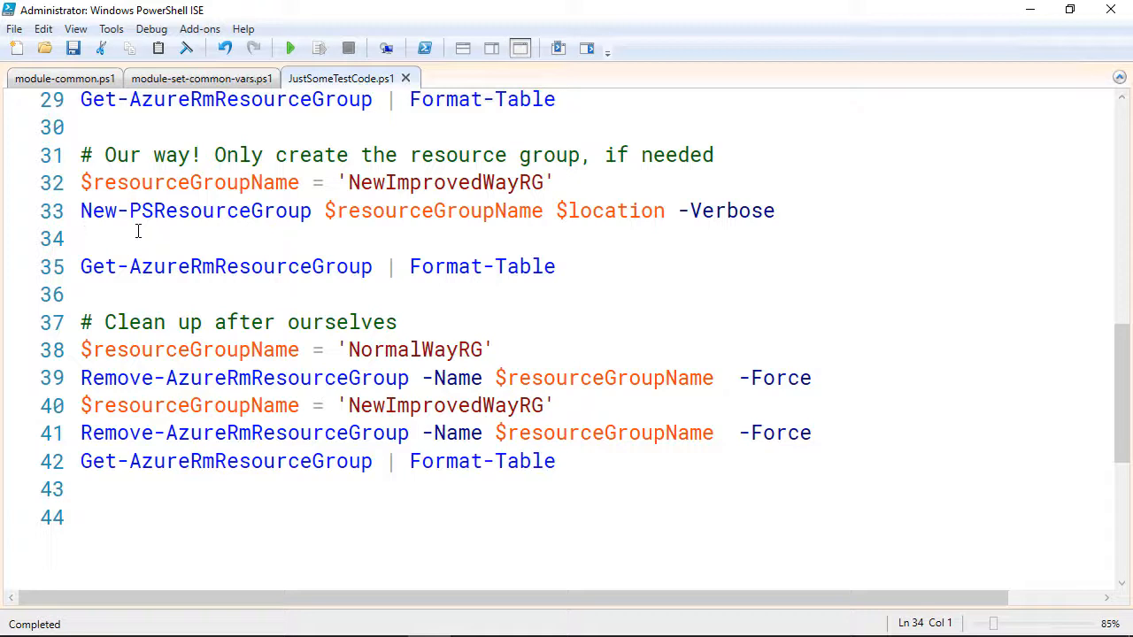
left_click(84, 239)
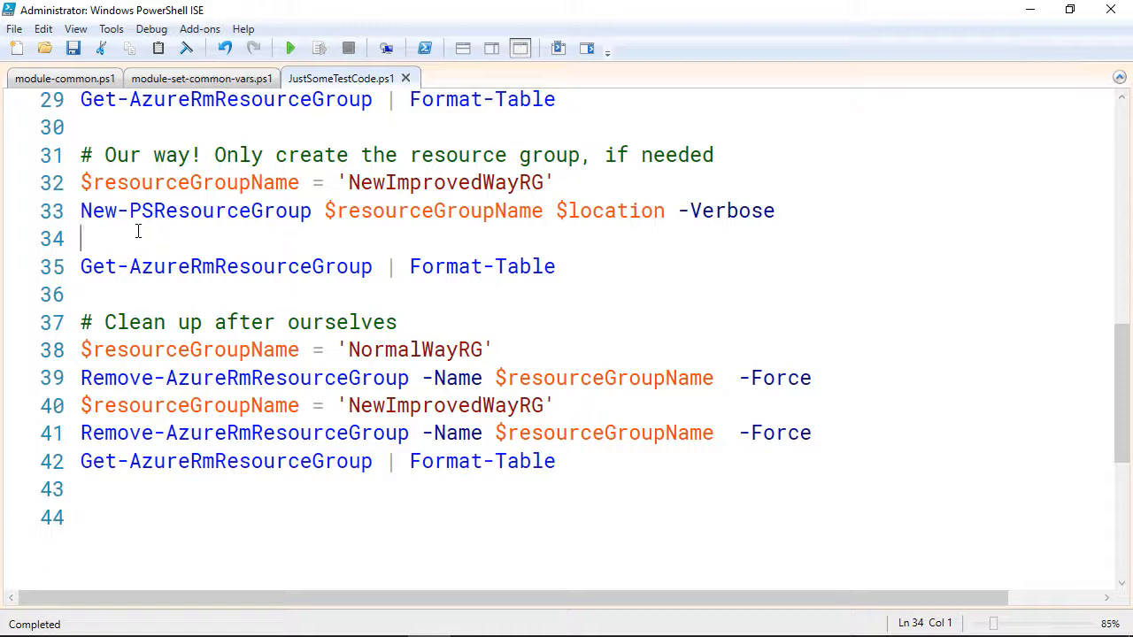
left_click(81, 323)
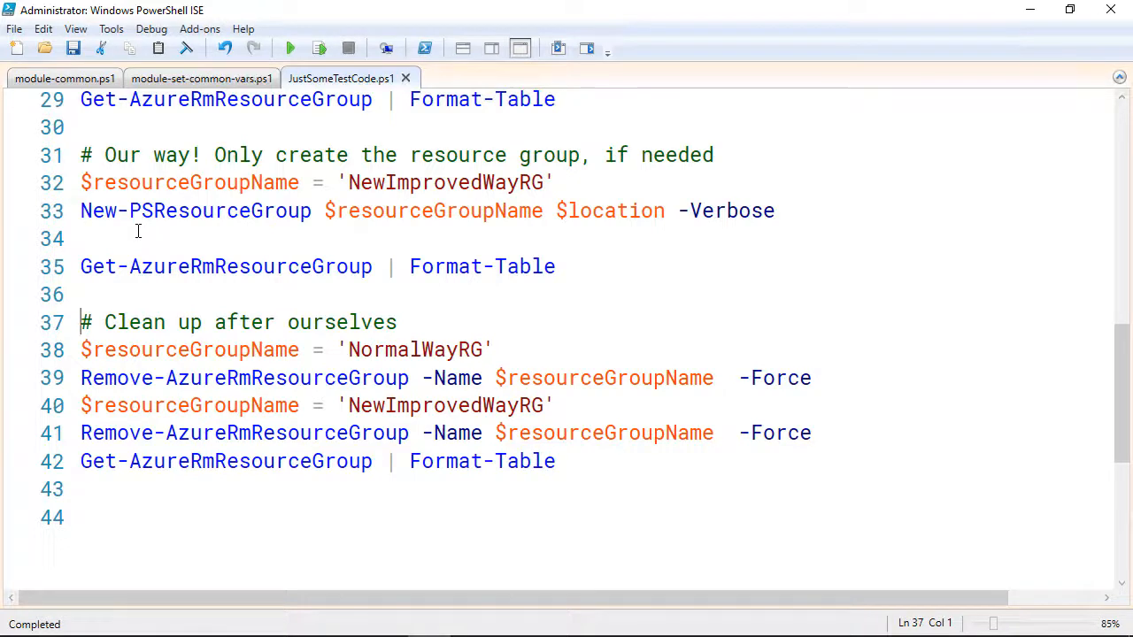
left_click_drag(80, 321, 571, 461)
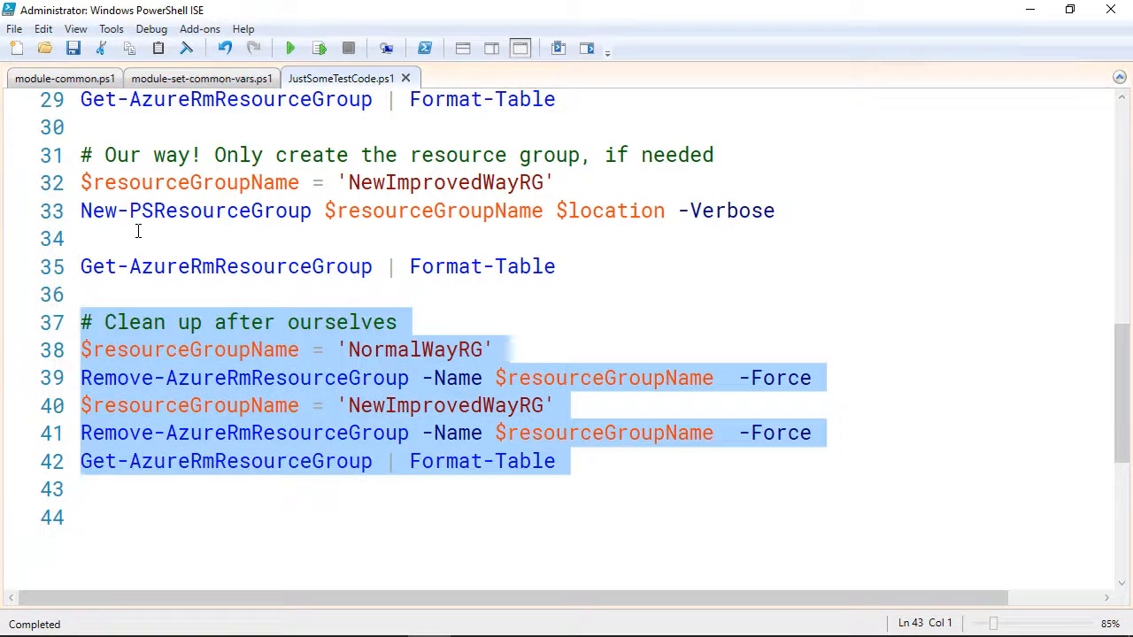